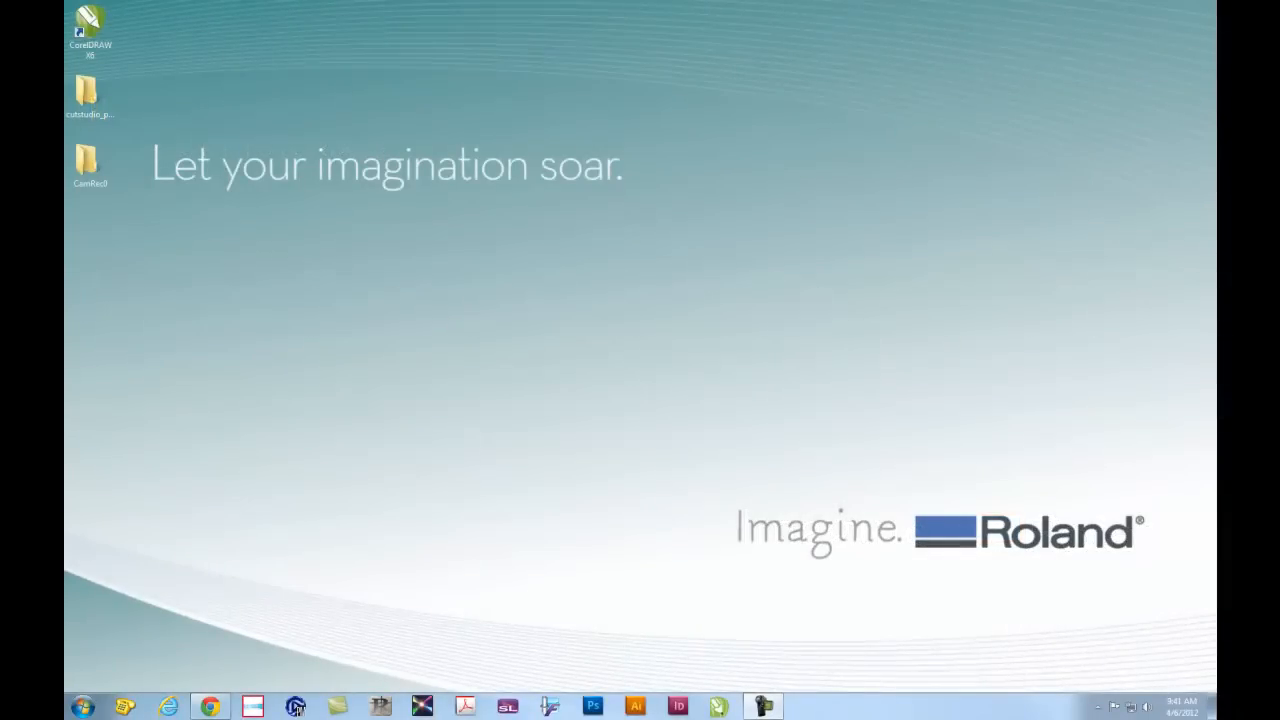
mouse_move(643, 407)
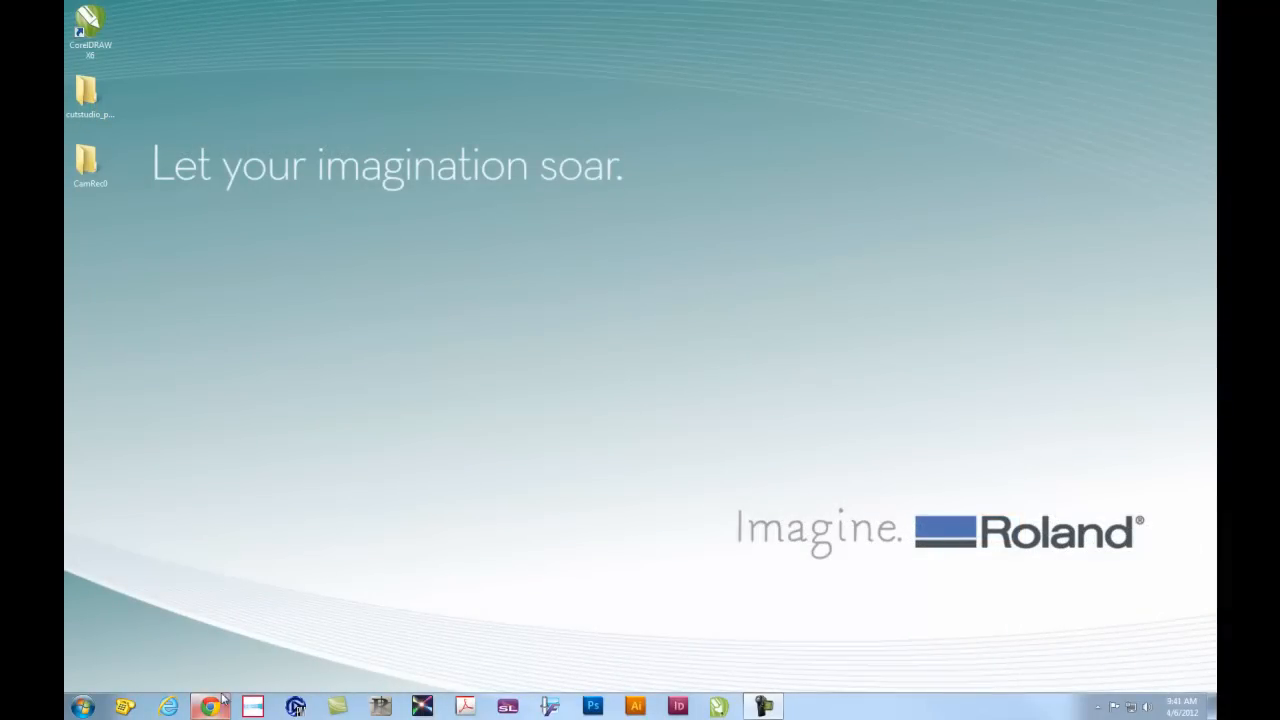
- Launch Chrome from the taskbar
click(209, 706)
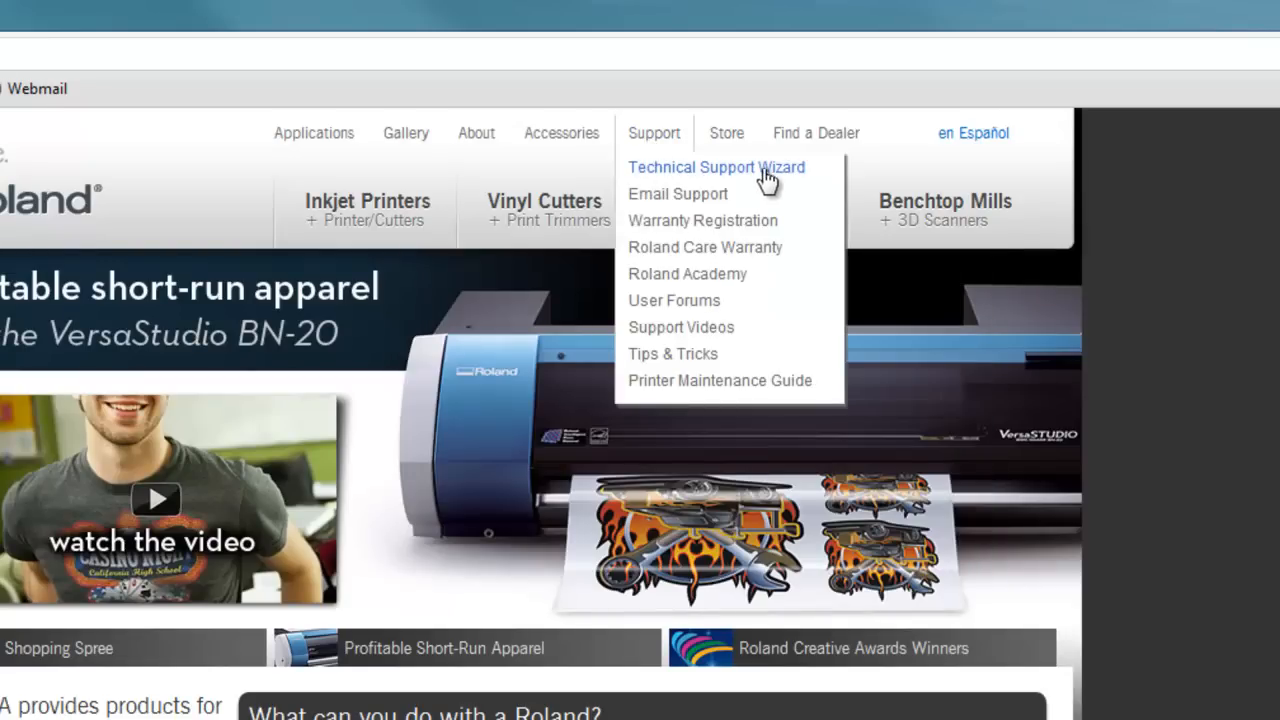
mouse_move(807, 183)
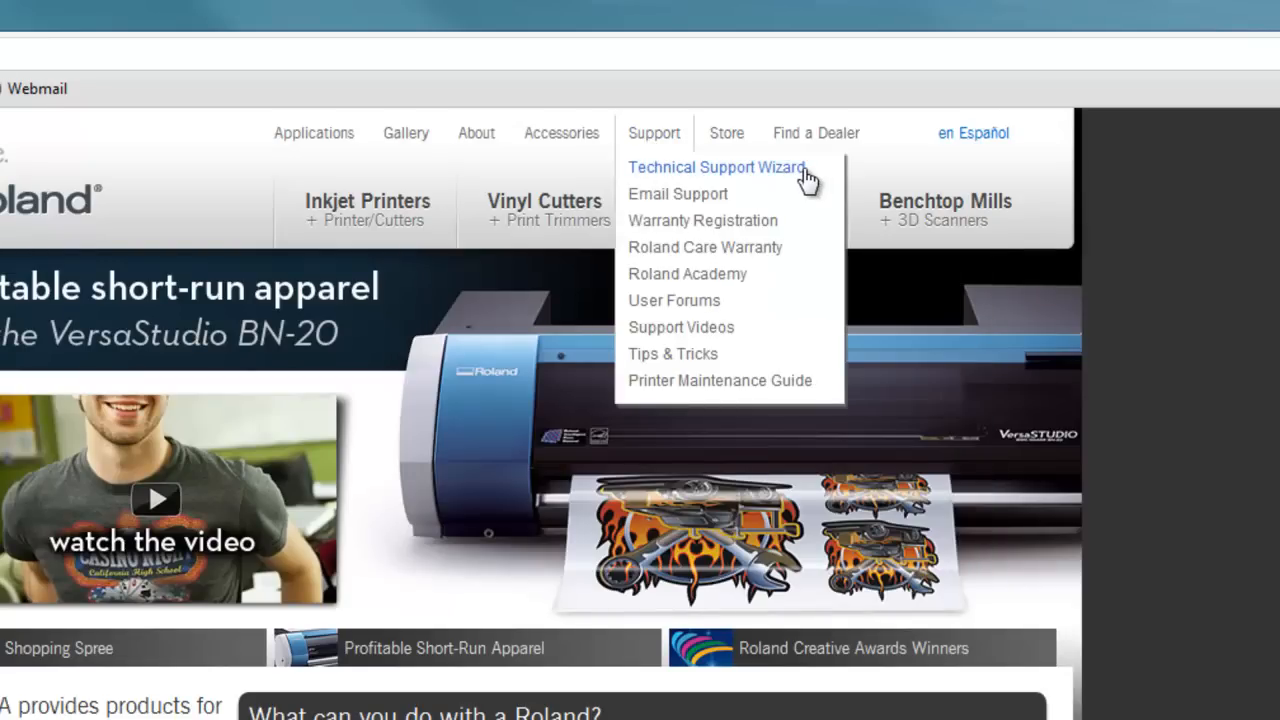
- Download 'CutStudio Plugins for Windows' from the Technical Support Wizard's CutStudio software updates
click(717, 167)
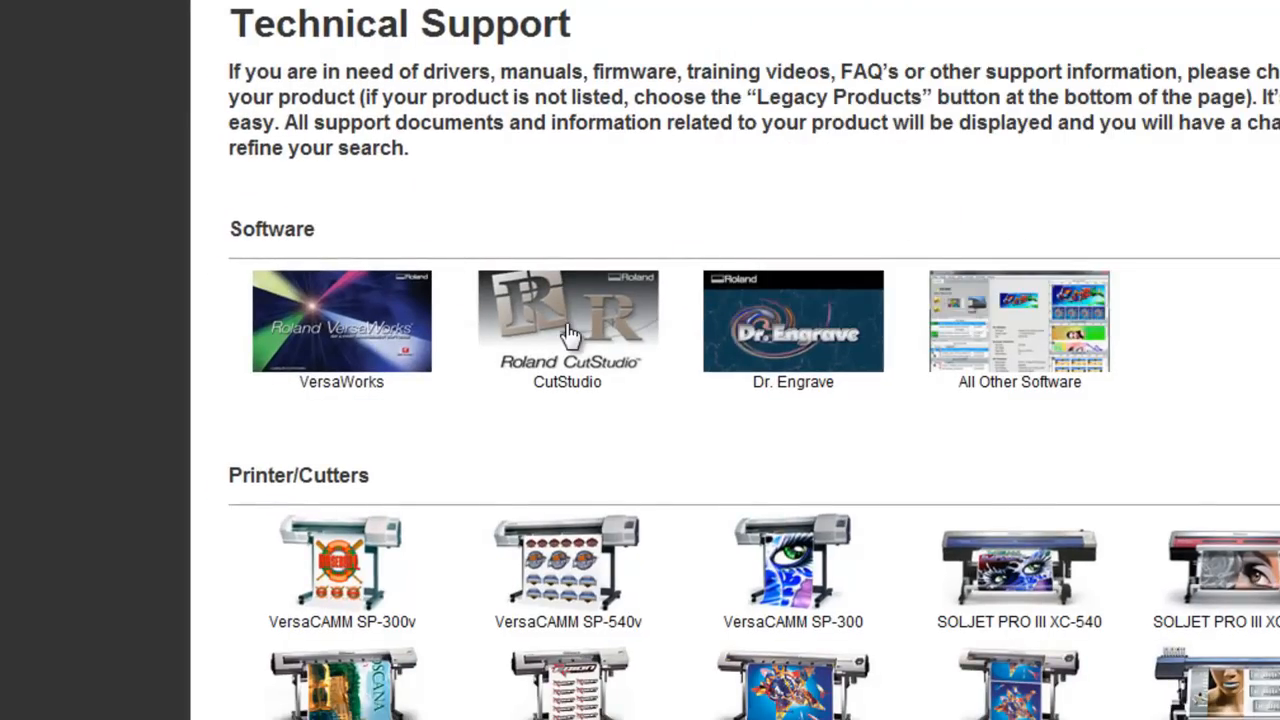
click(567, 320)
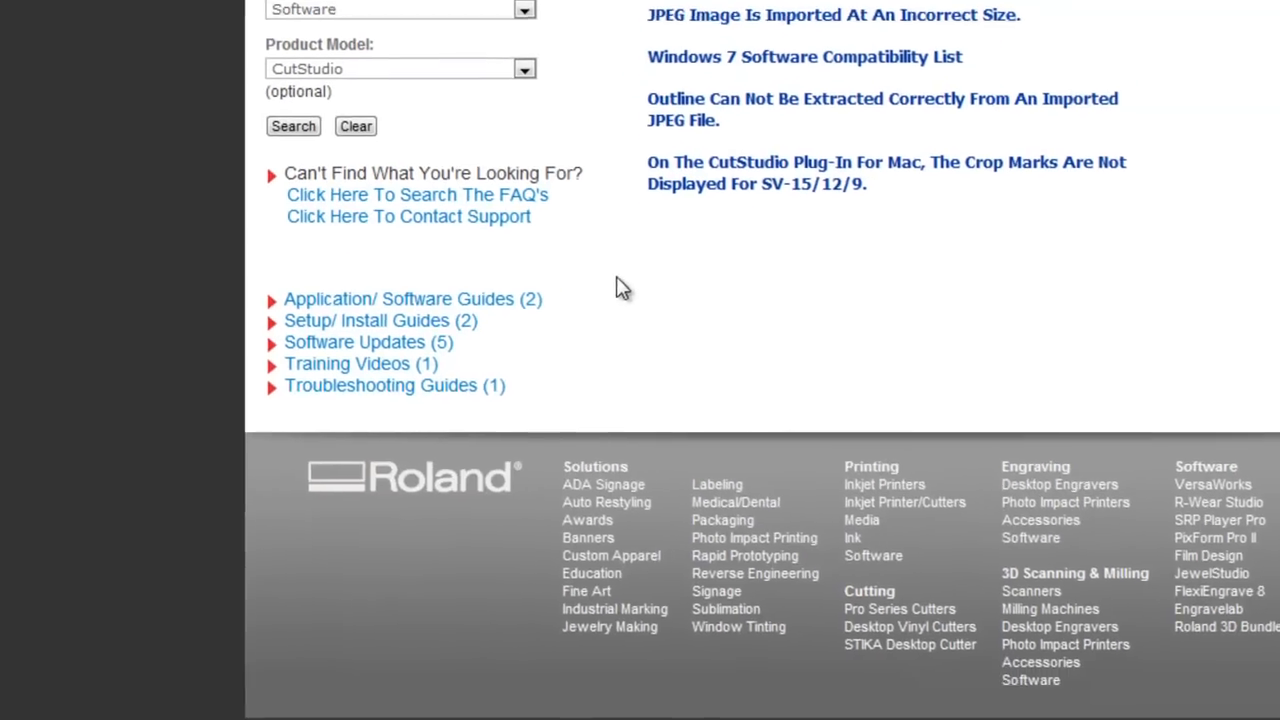
click(354, 341)
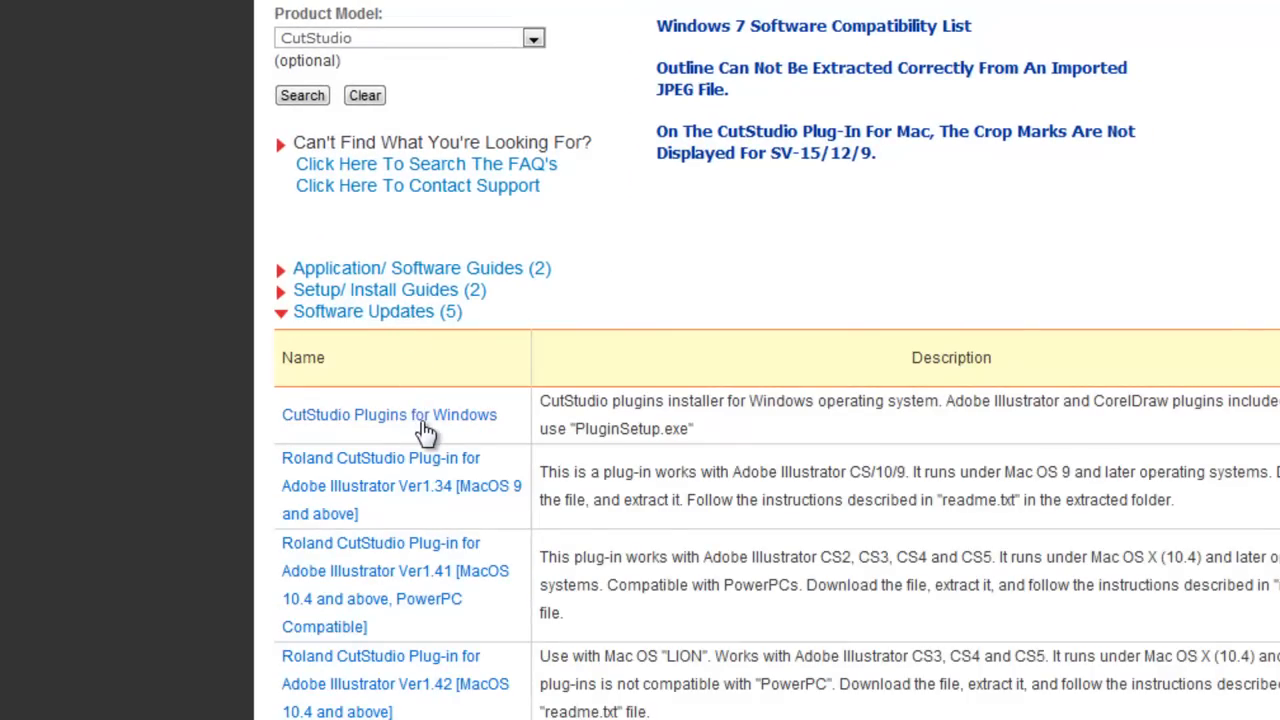
click(388, 414)
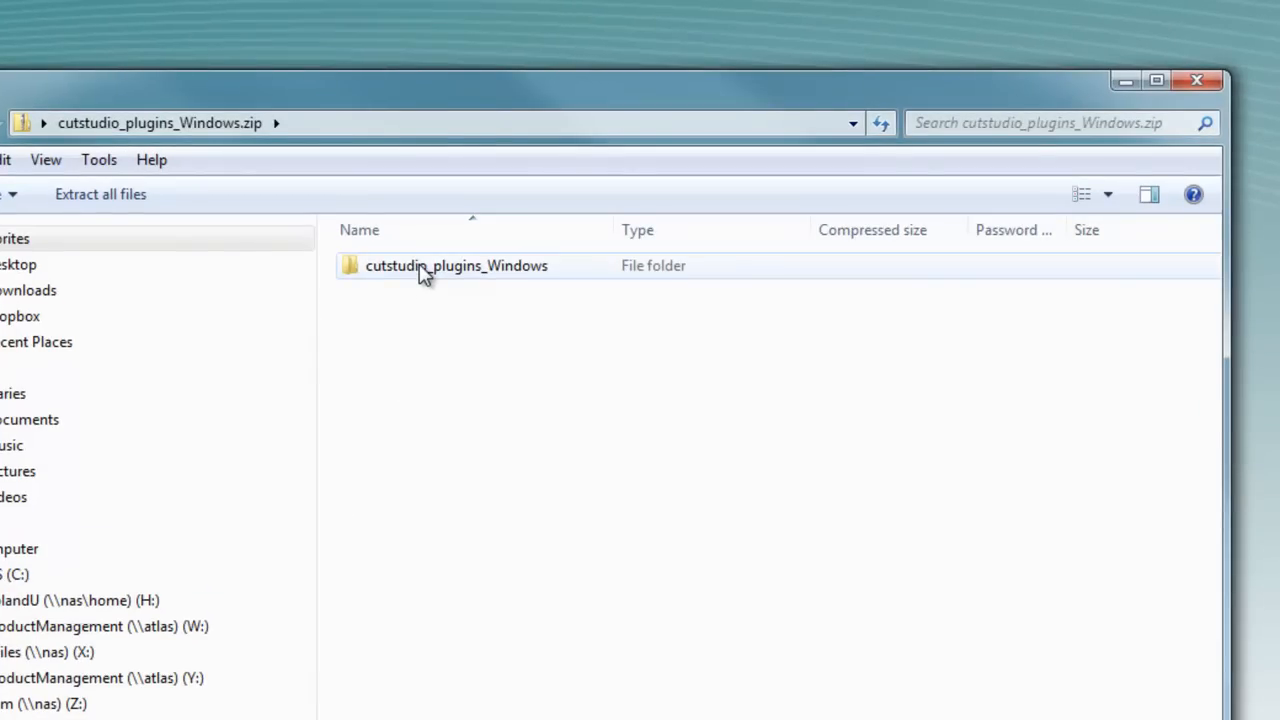
- Open the zip's cutstudio_plugins_Windows folder, then its CorelPlugIn folder
double_click(456, 265)
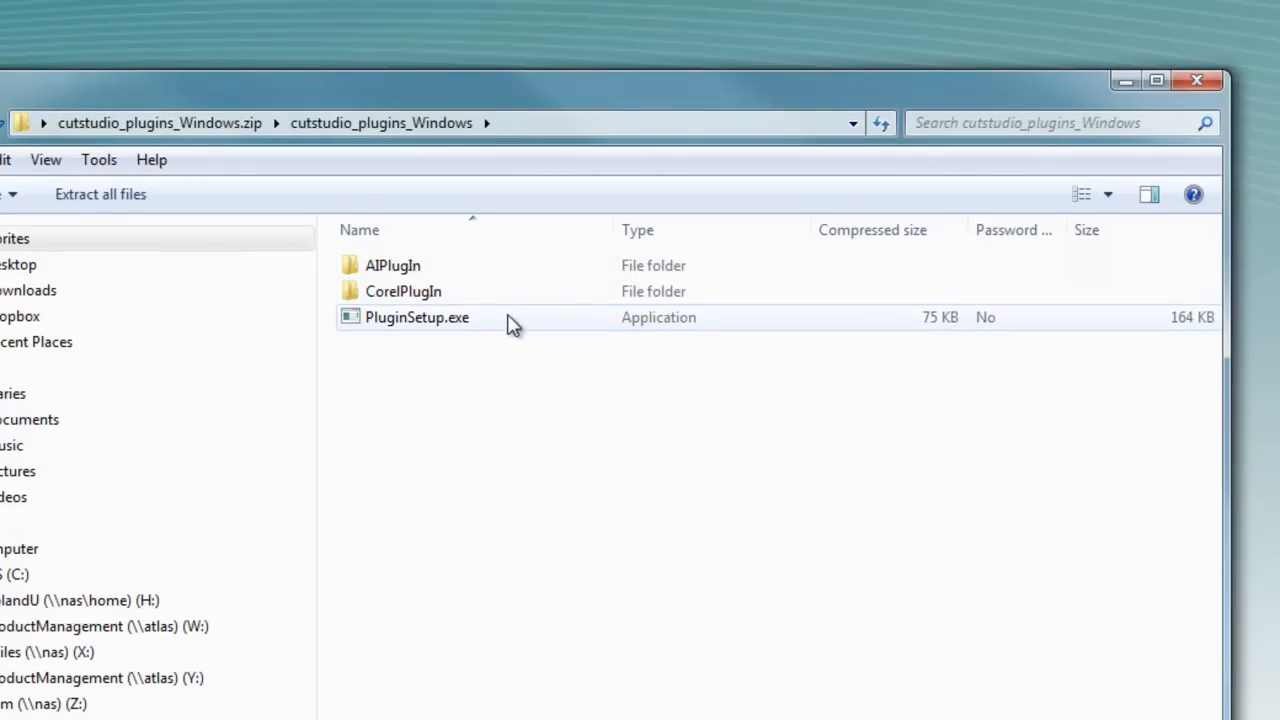
click(417, 317)
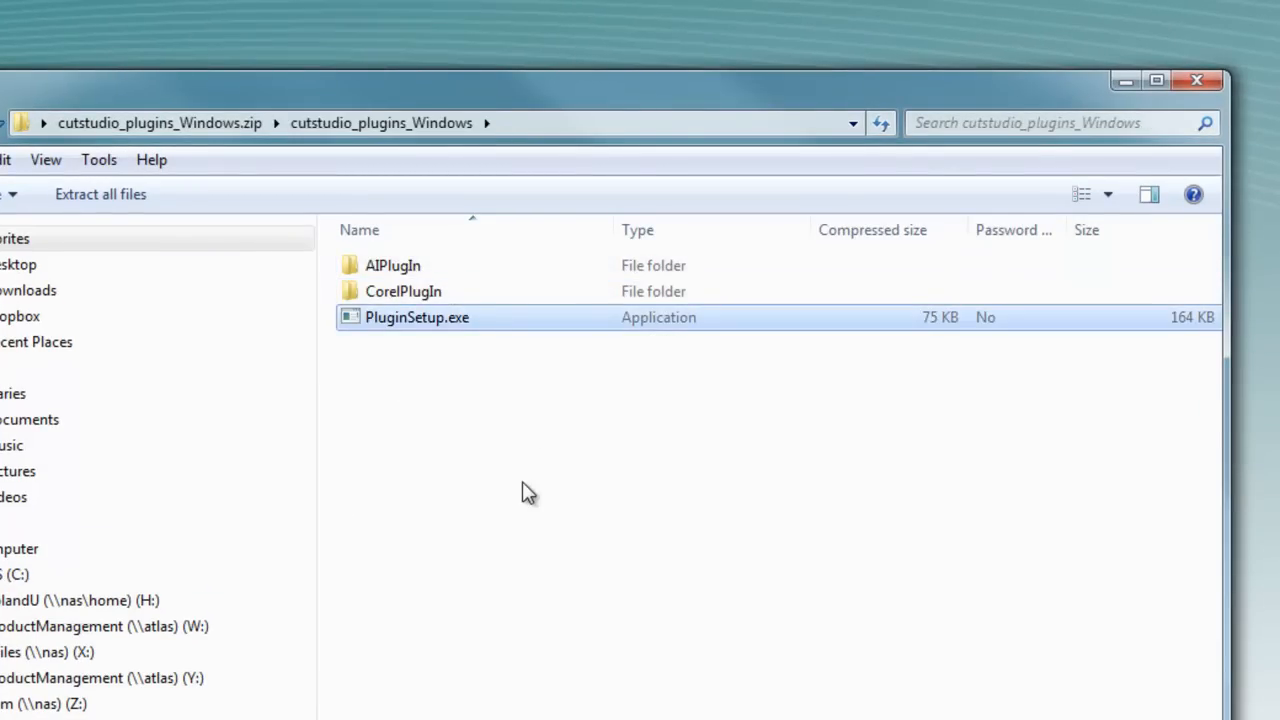
double_click(403, 291)
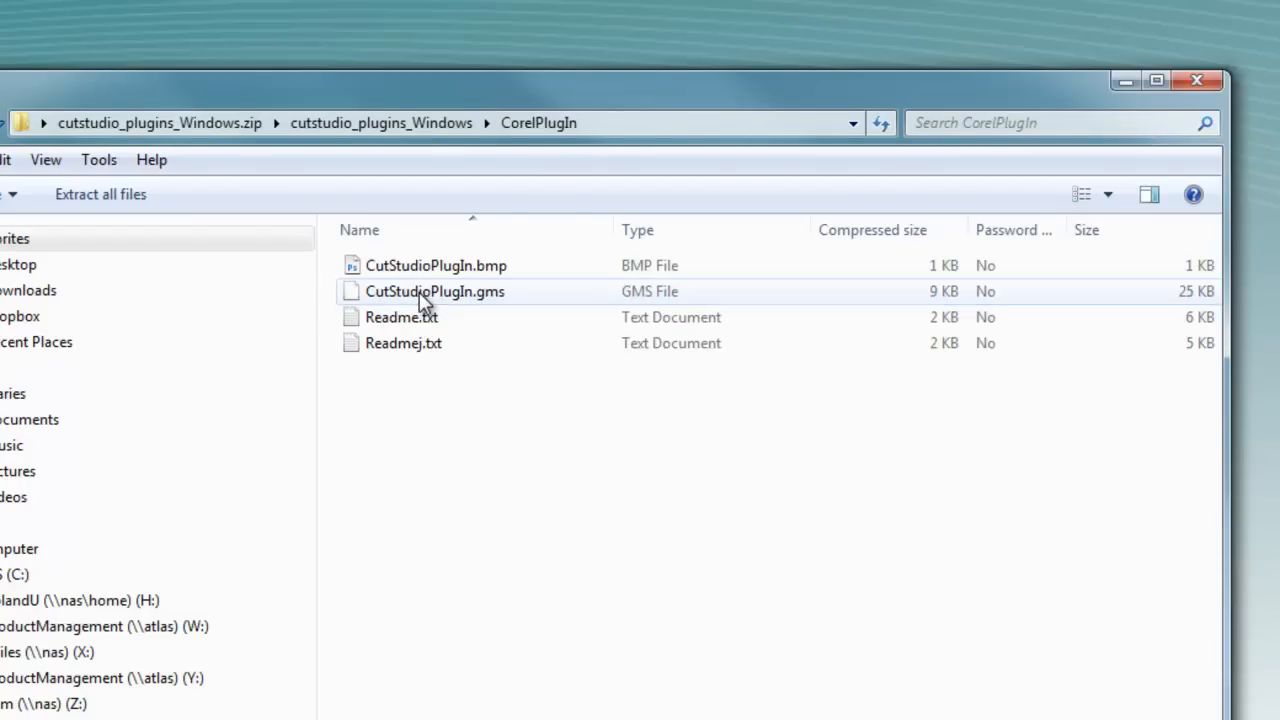
- Select CutStudioPlugIn.gms and CutStudioPlugIn.bmp and copy both files
click(434, 291)
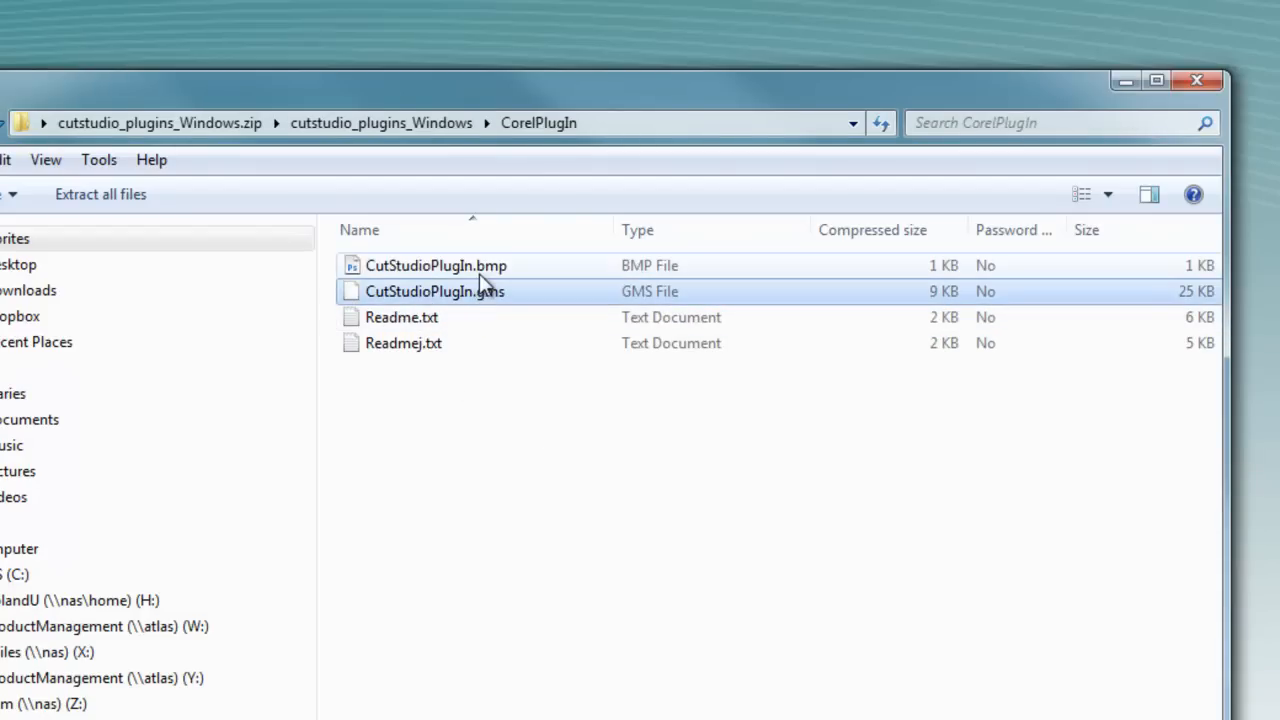
click(435, 265)
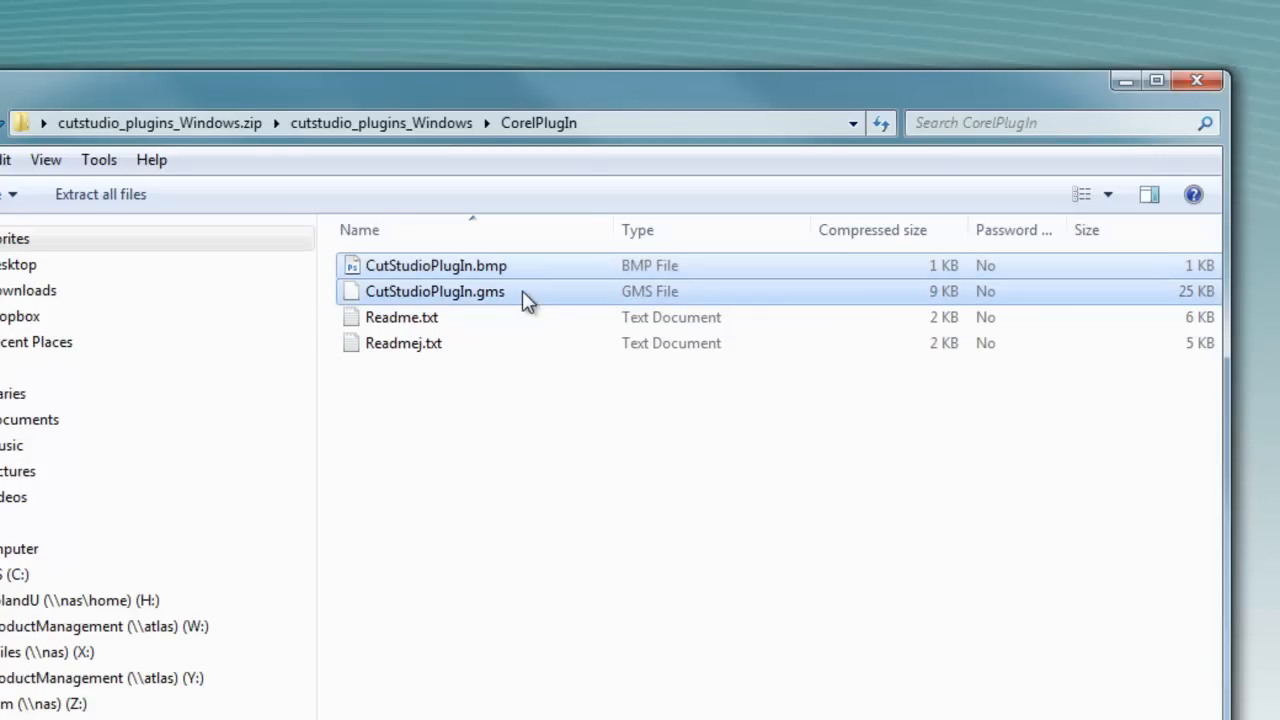
right_click(434, 291)
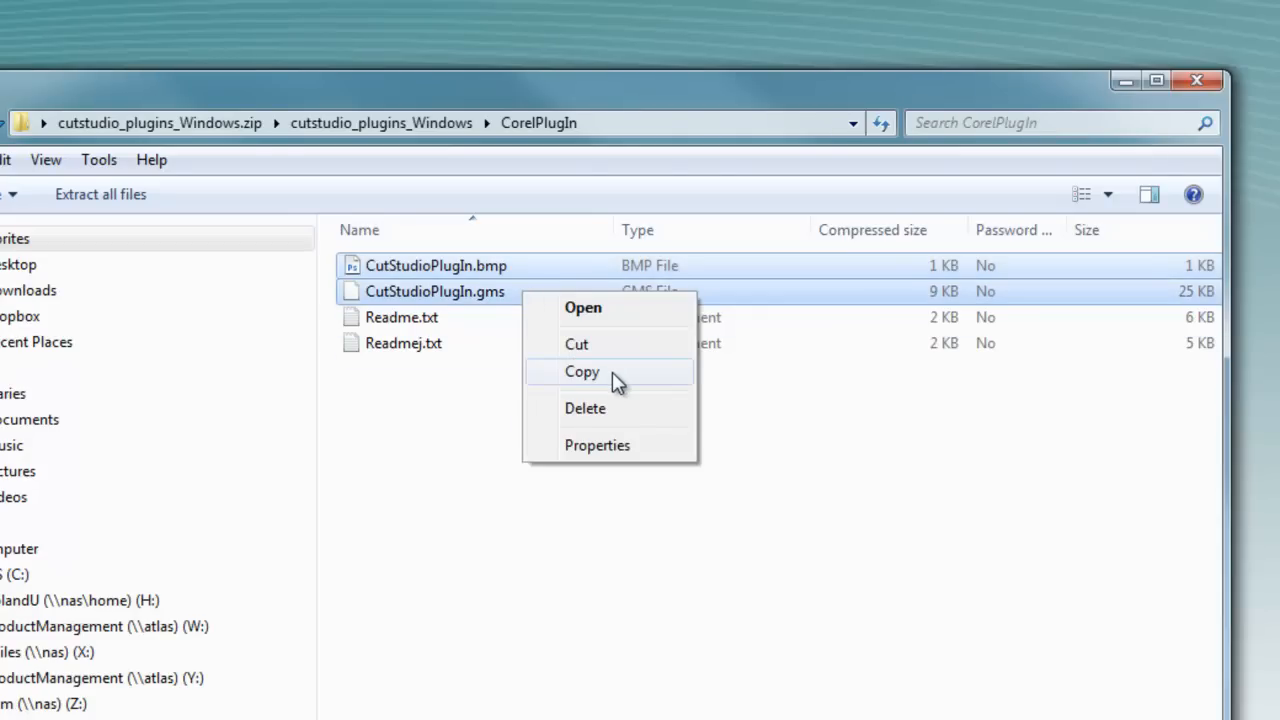
click(582, 371)
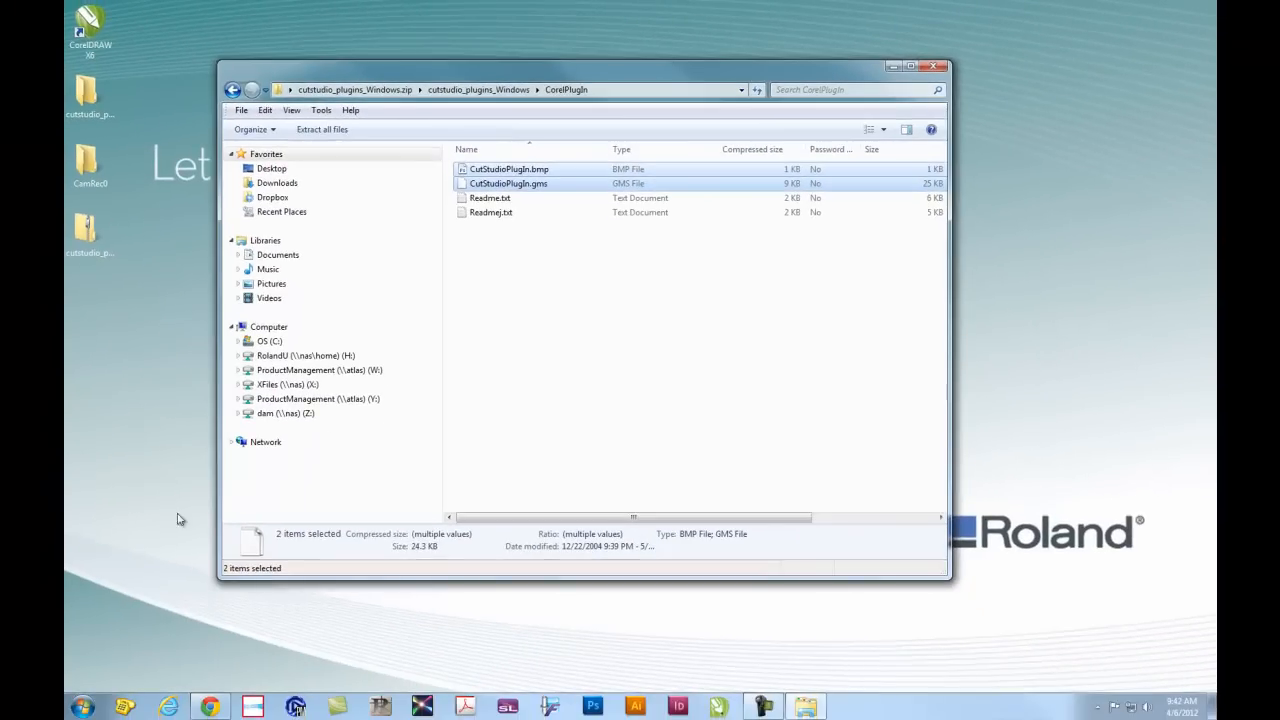
click(81, 707)
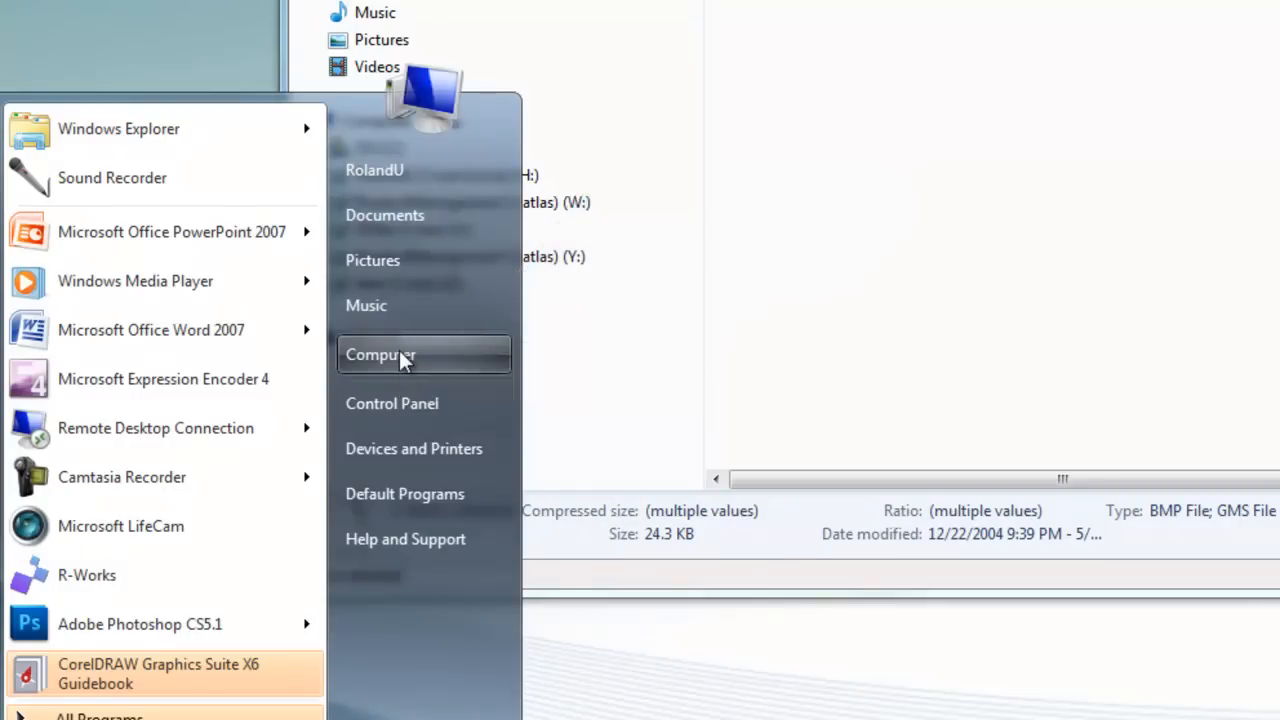
- Browse from Computer to Program Files (x86)\Corel\CorelDRAW Graphics Suite X6\Draw\GMS
click(380, 355)
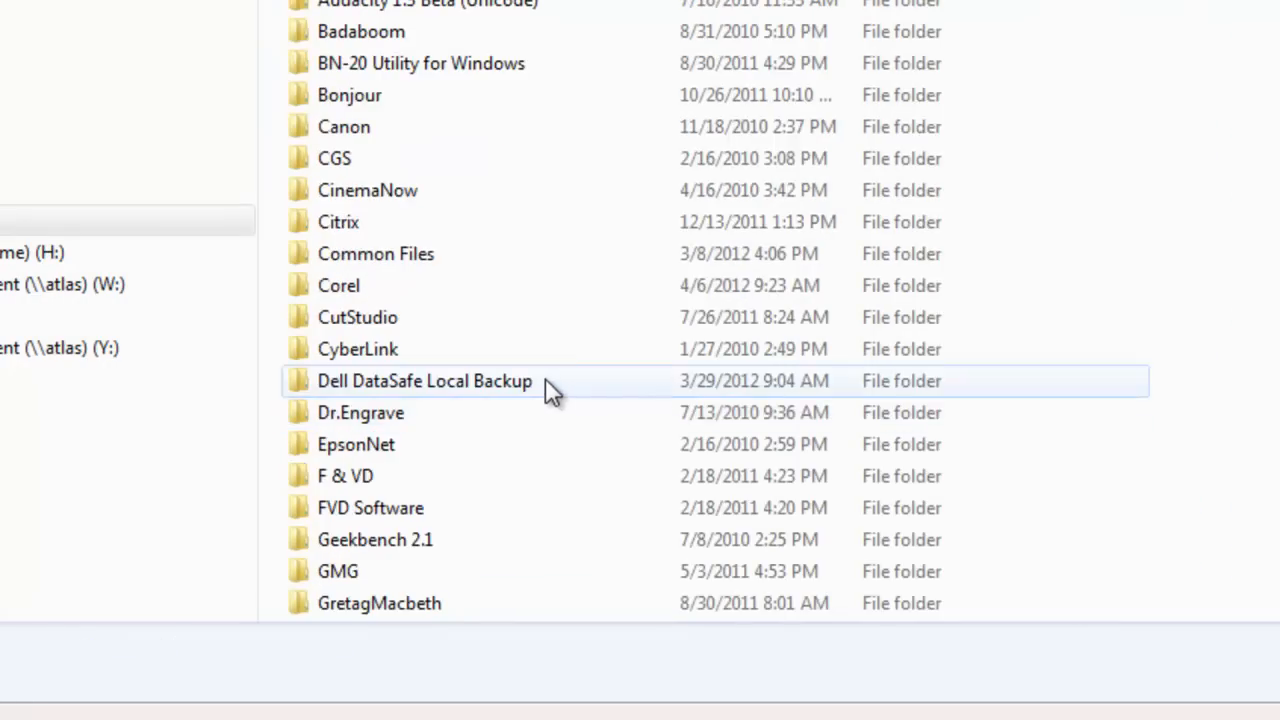
scroll(down, 3)
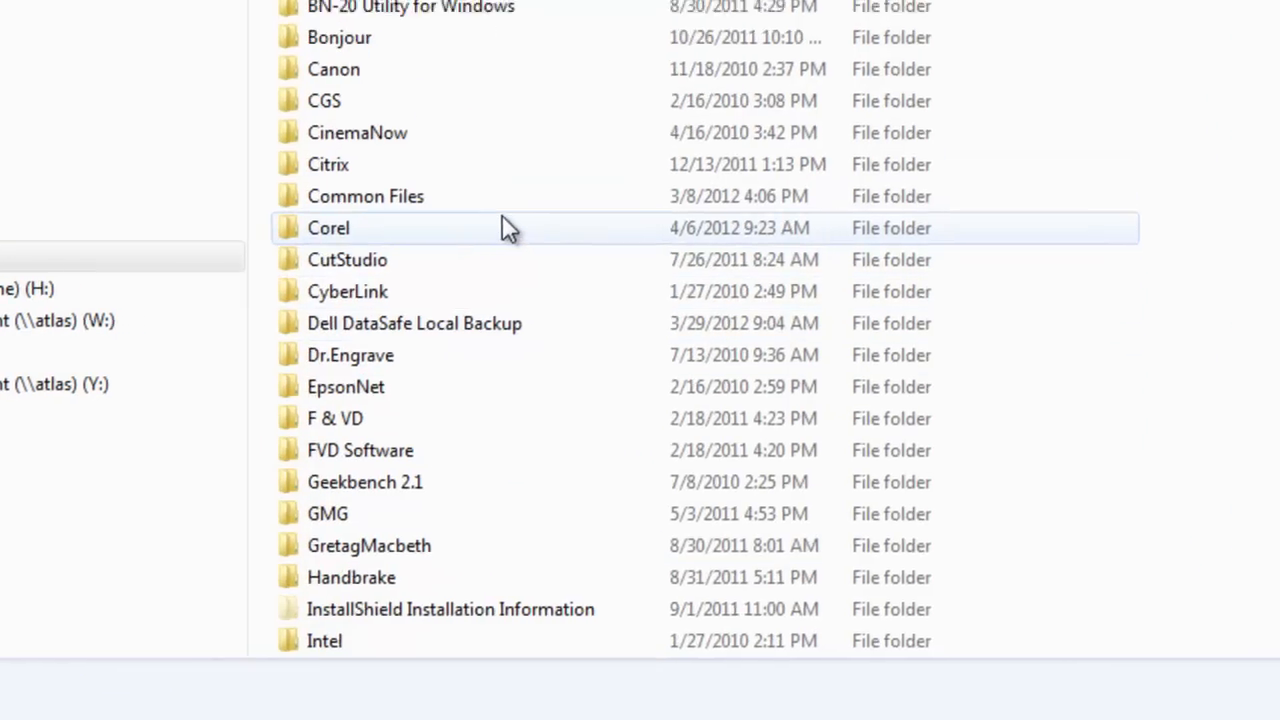
double_click(328, 227)
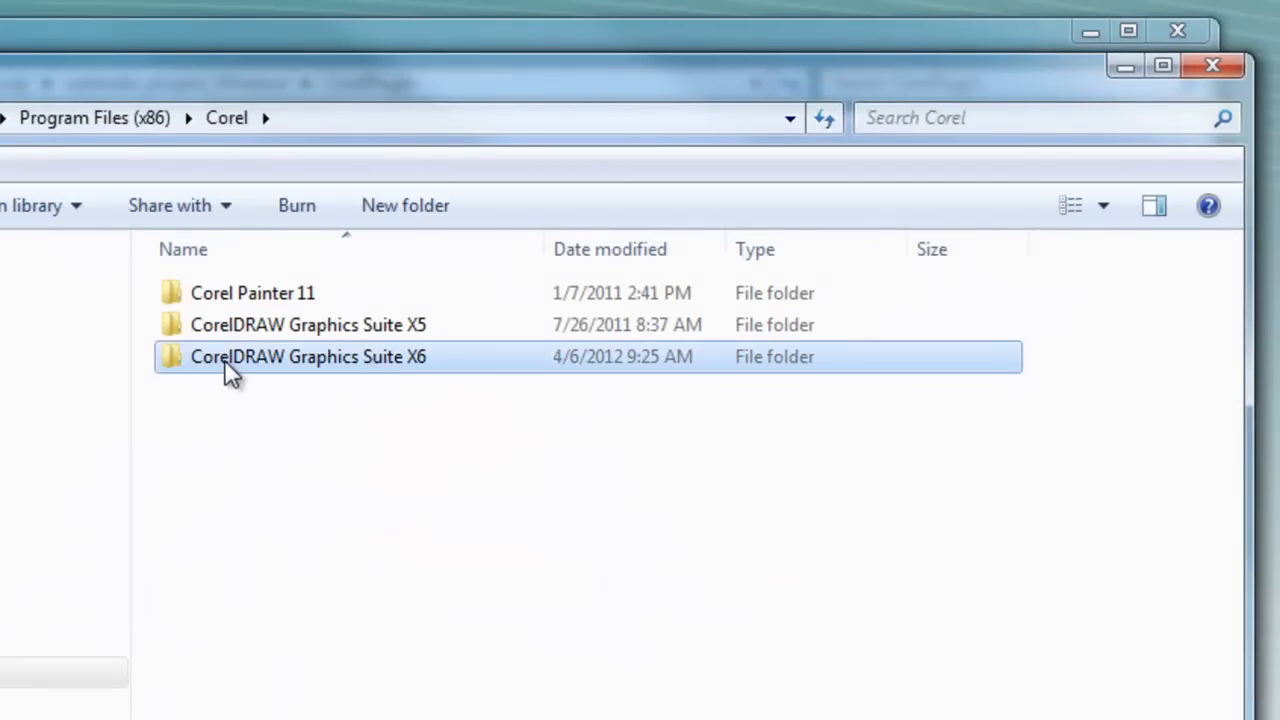
double_click(307, 356)
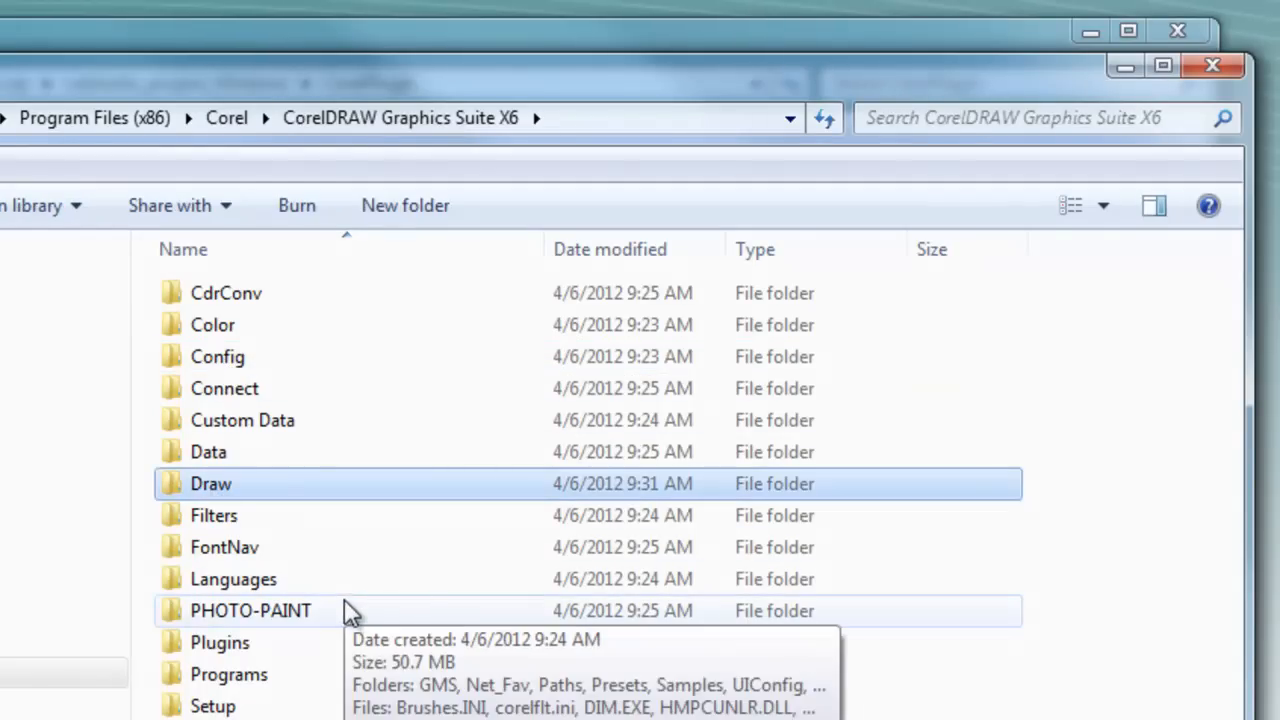
mouse_move(270, 497)
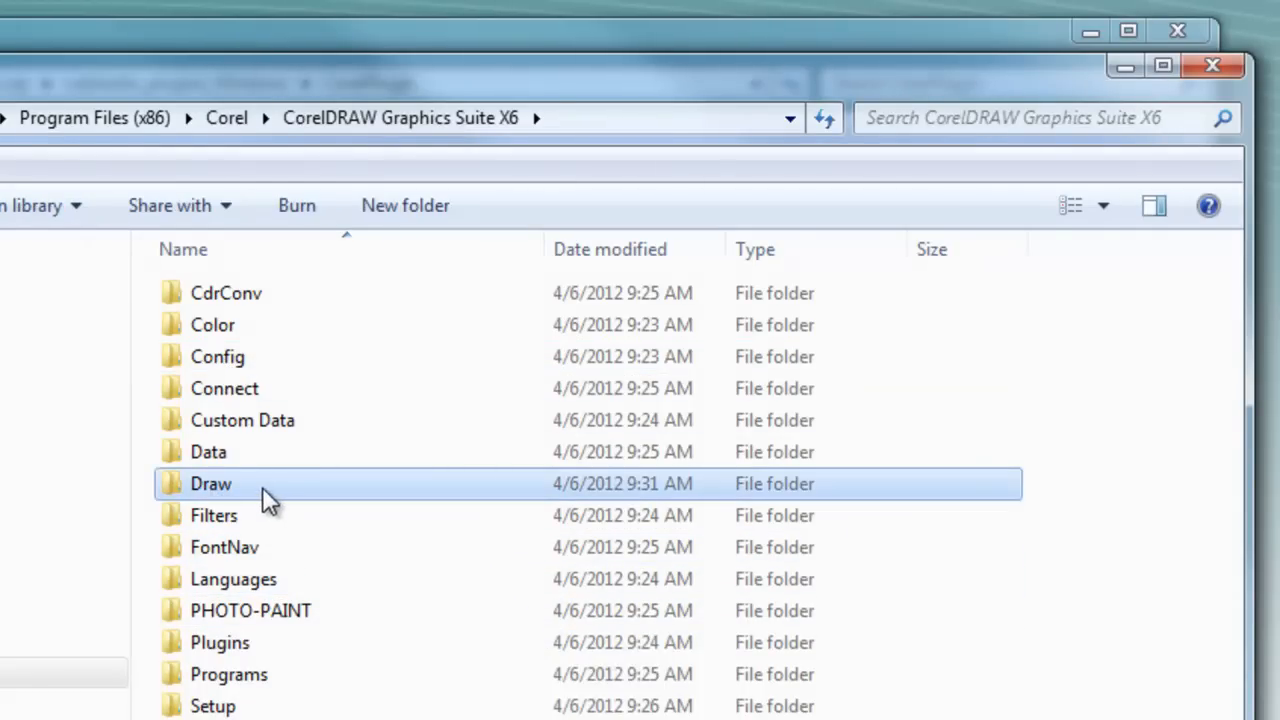
double_click(210, 484)
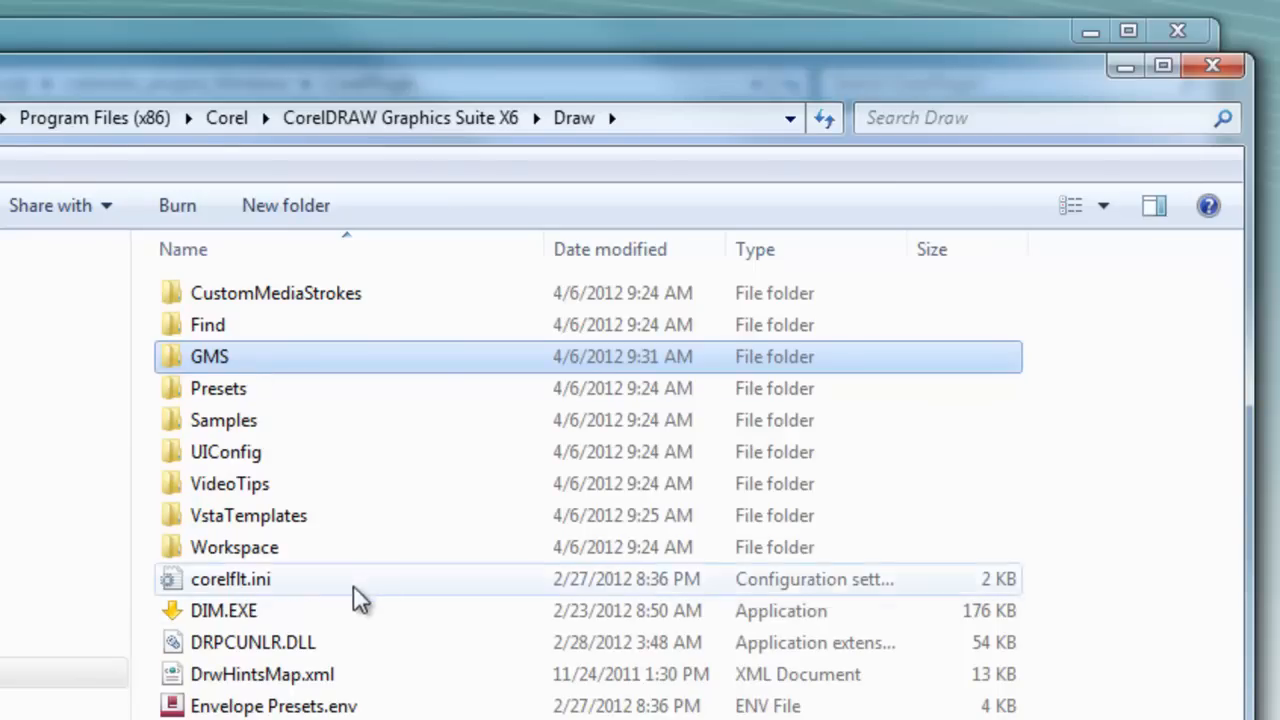
mouse_move(370, 605)
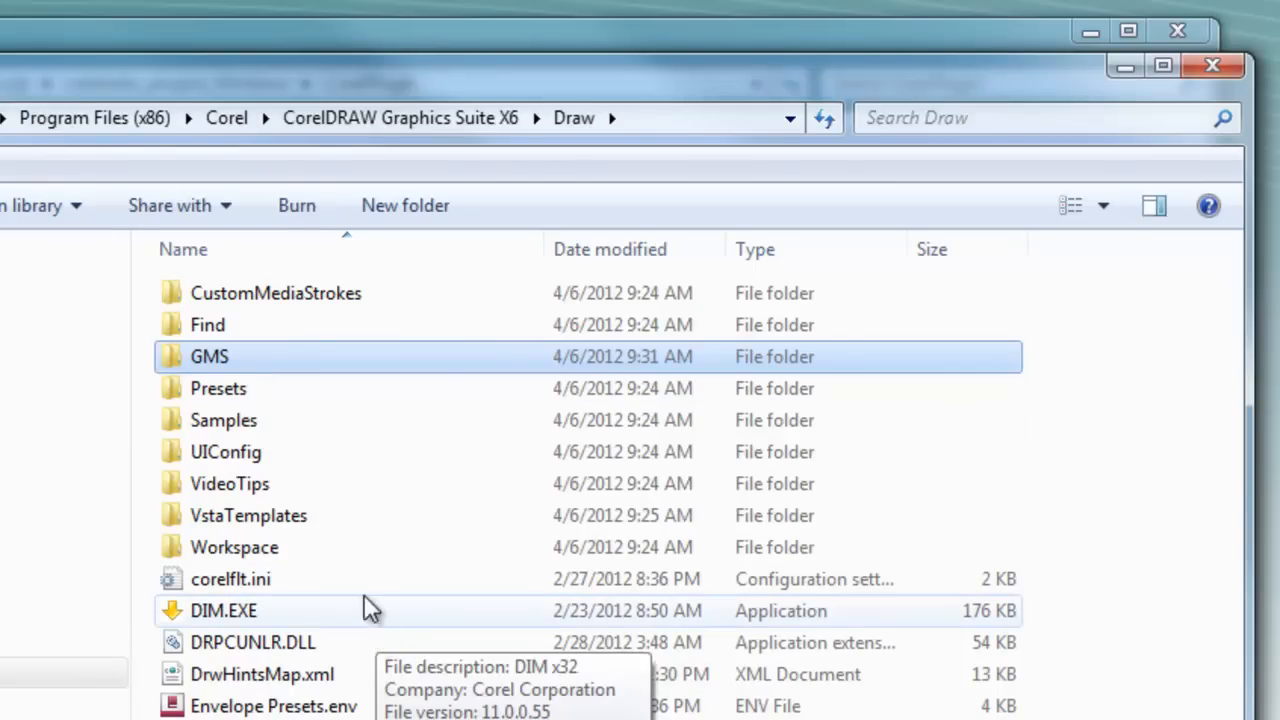
double_click(209, 356)
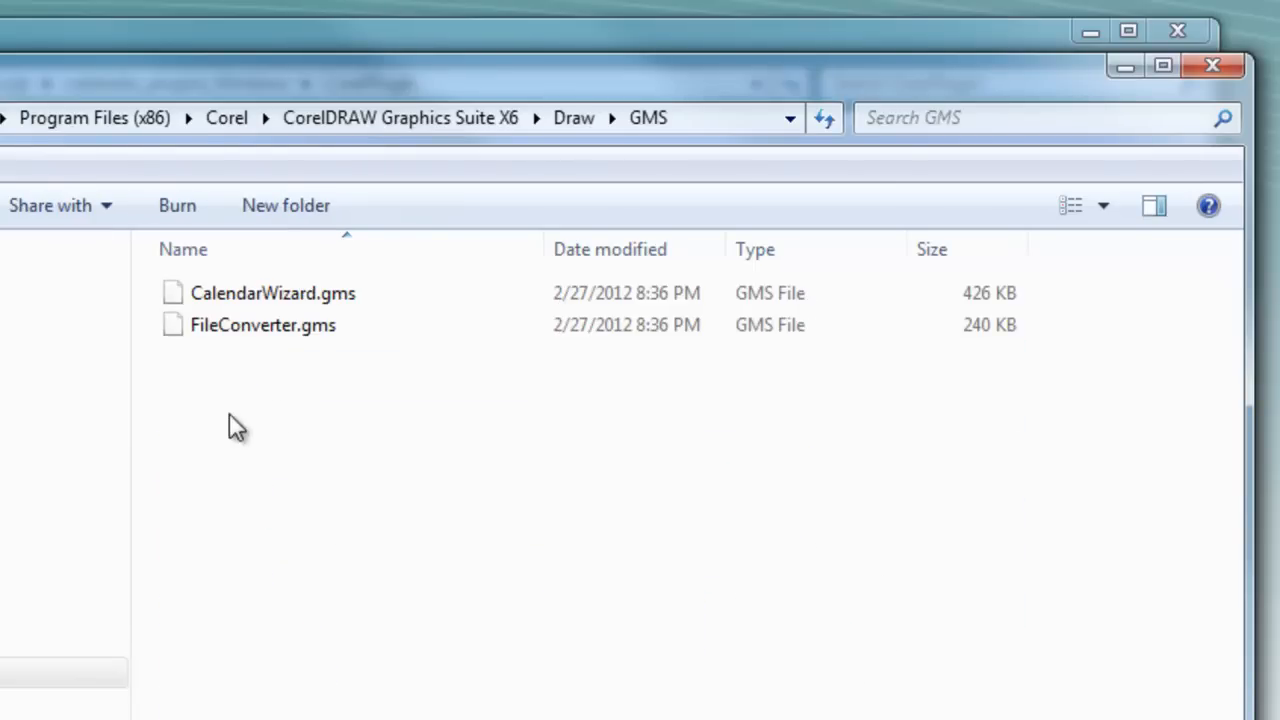
right_click(235, 425)
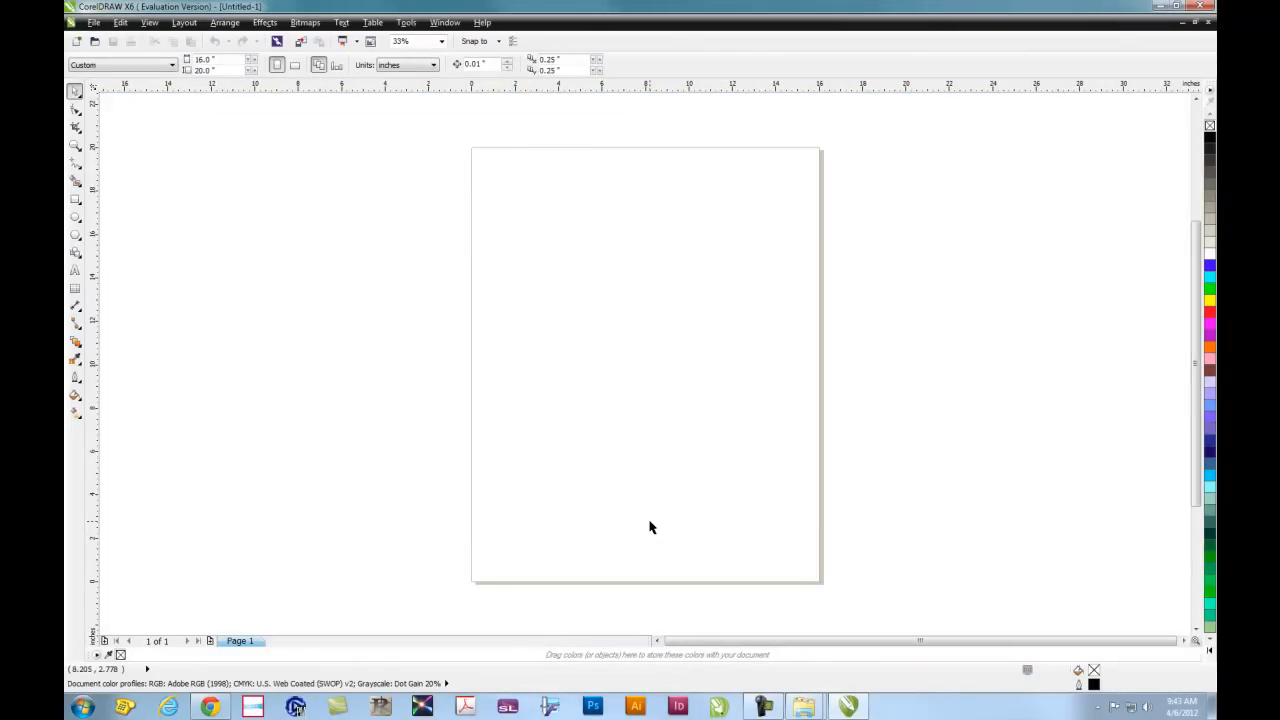
mouse_move(604, 240)
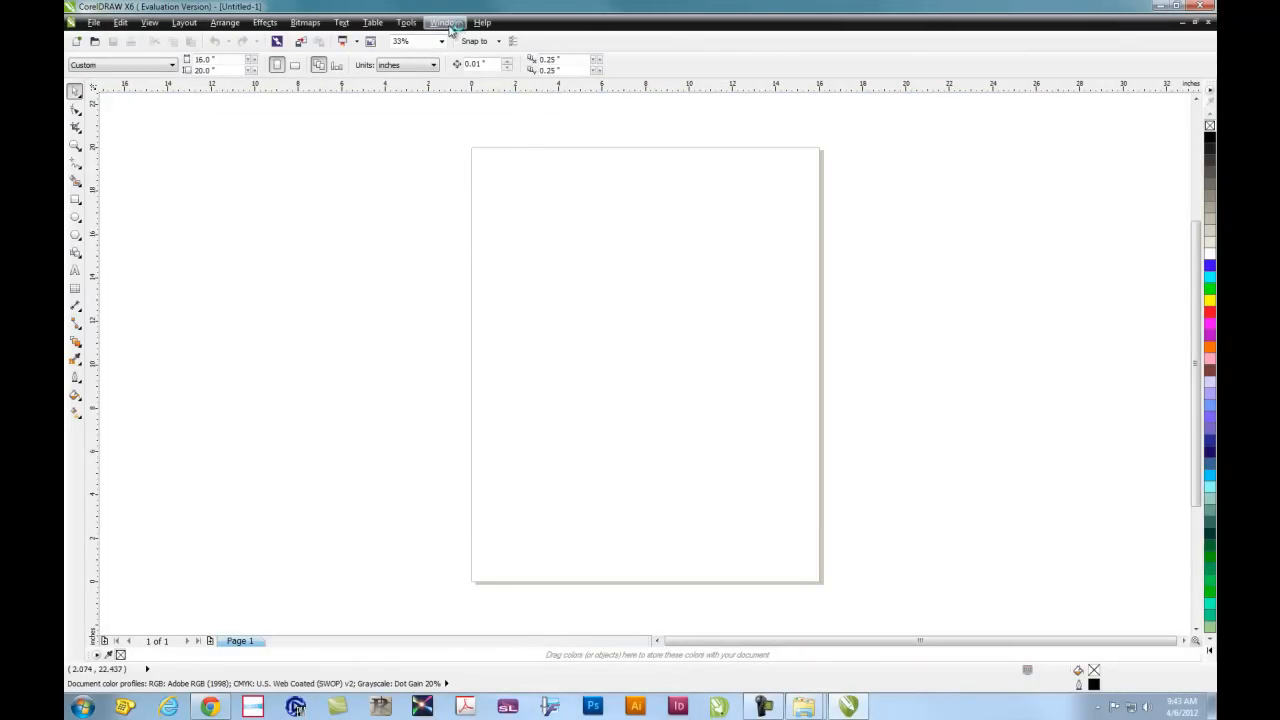
- Under Customization > Commands, filter to Macros and select ExecuteCutStudio.CutStudio's Appearance settings
click(405, 22)
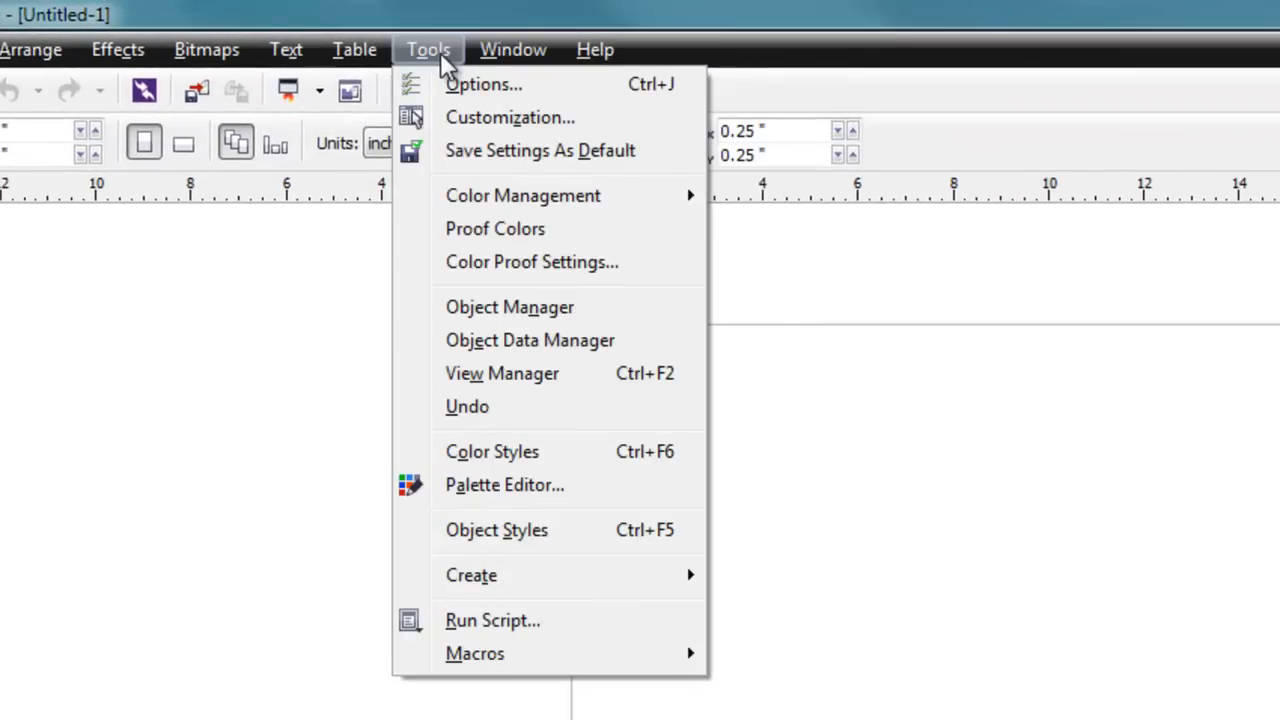
mouse_move(595, 130)
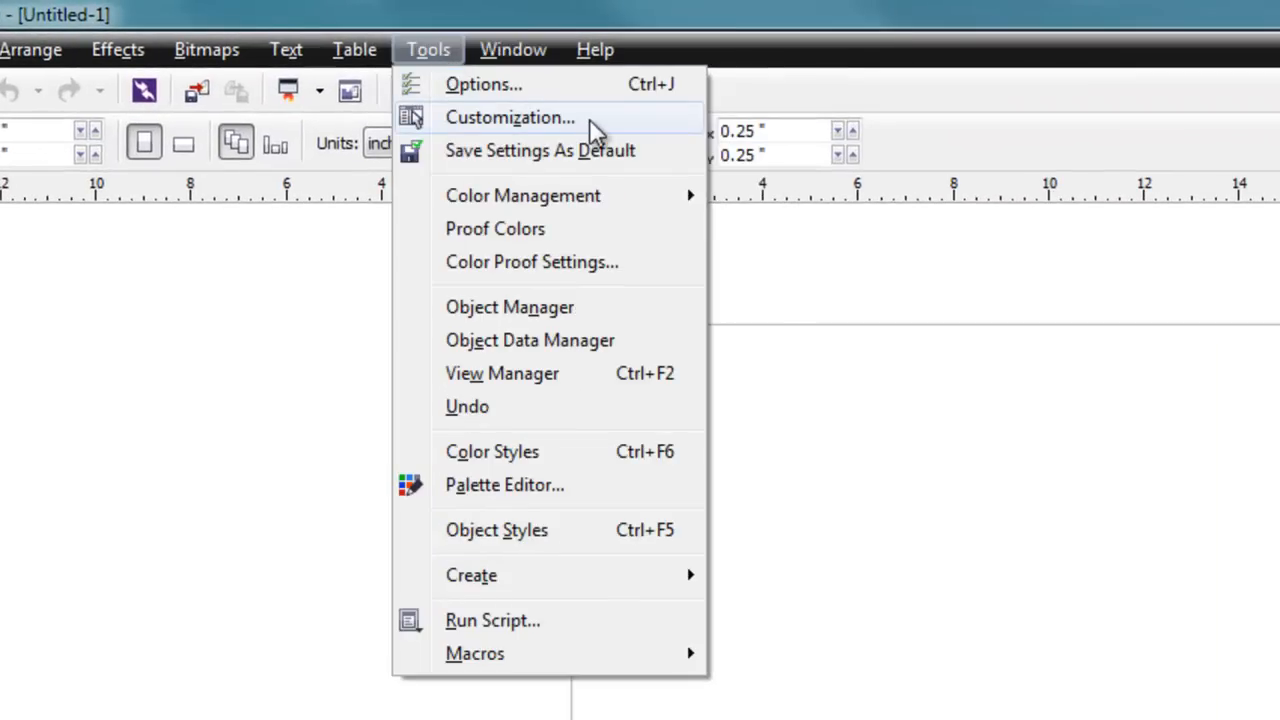
click(510, 117)
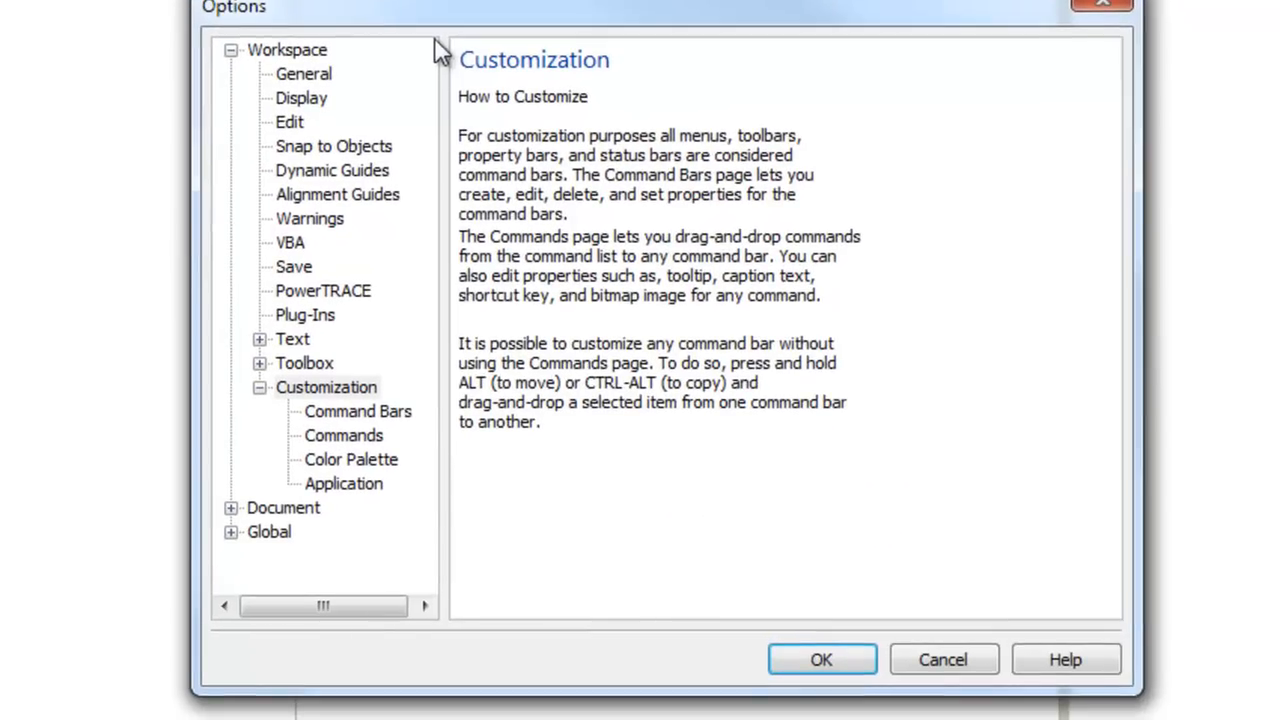
mouse_move(380, 452)
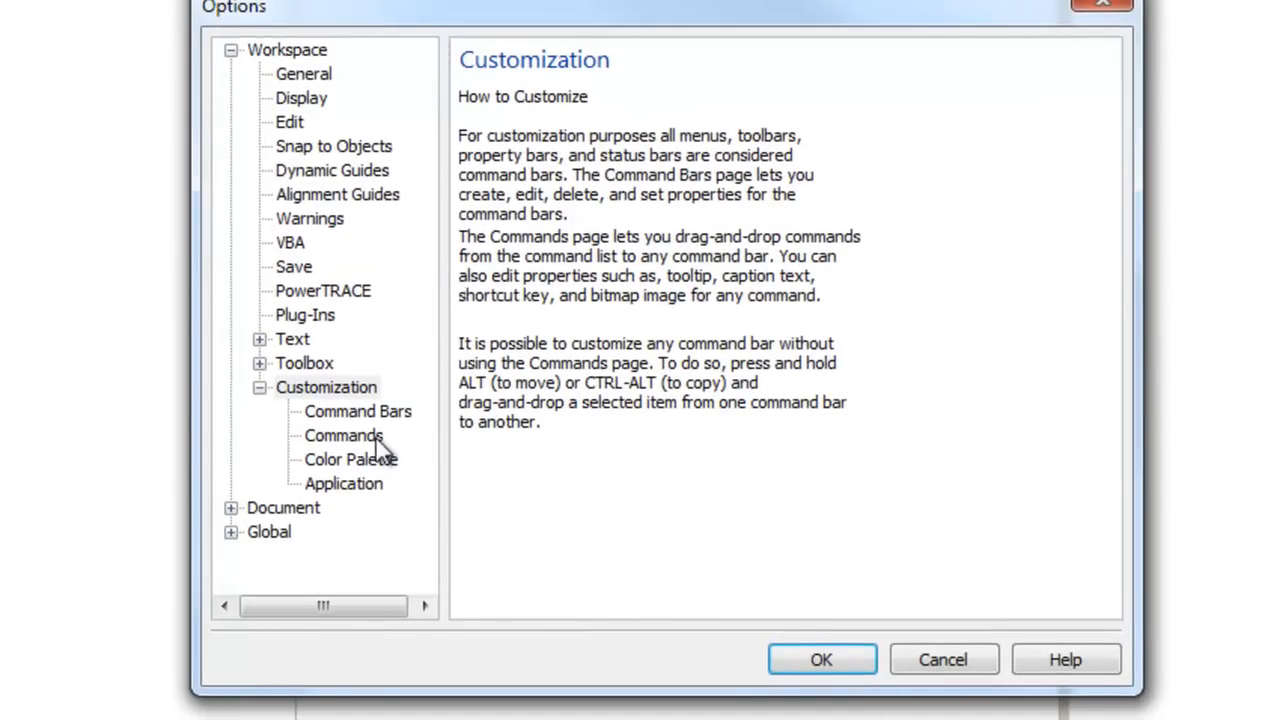
click(343, 435)
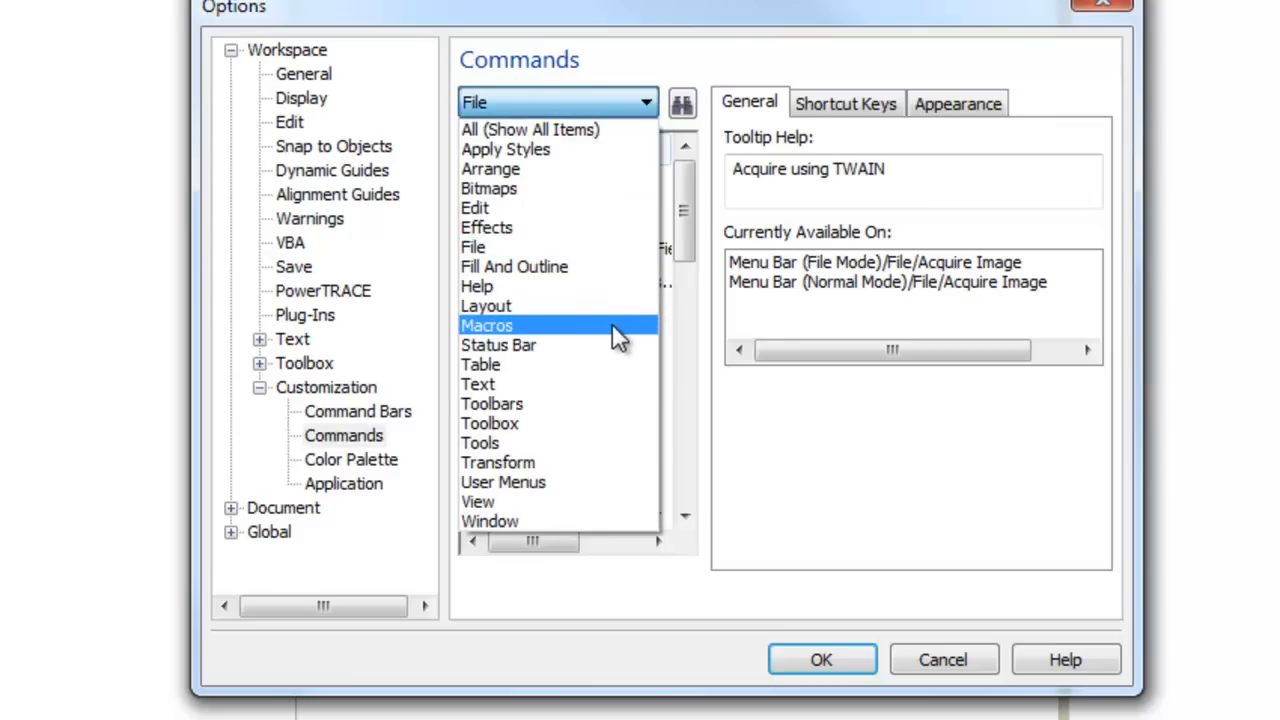
click(486, 325)
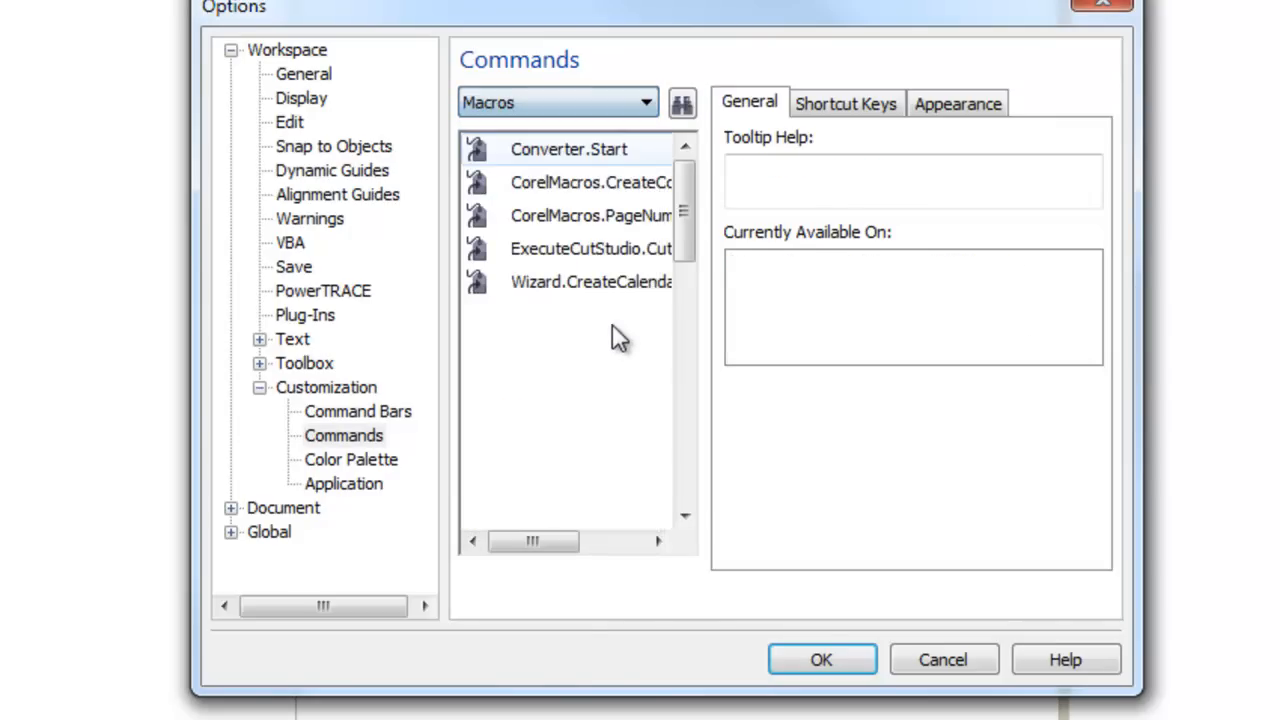
mouse_move(612, 260)
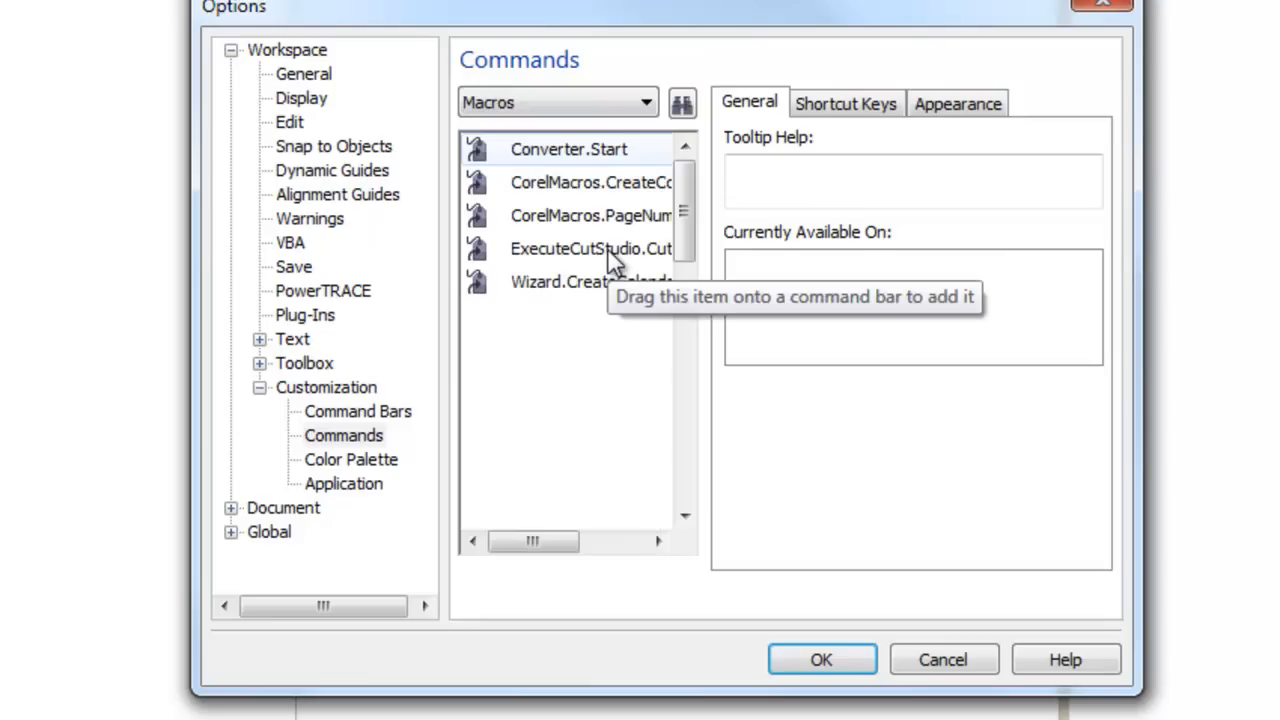
click(590, 248)
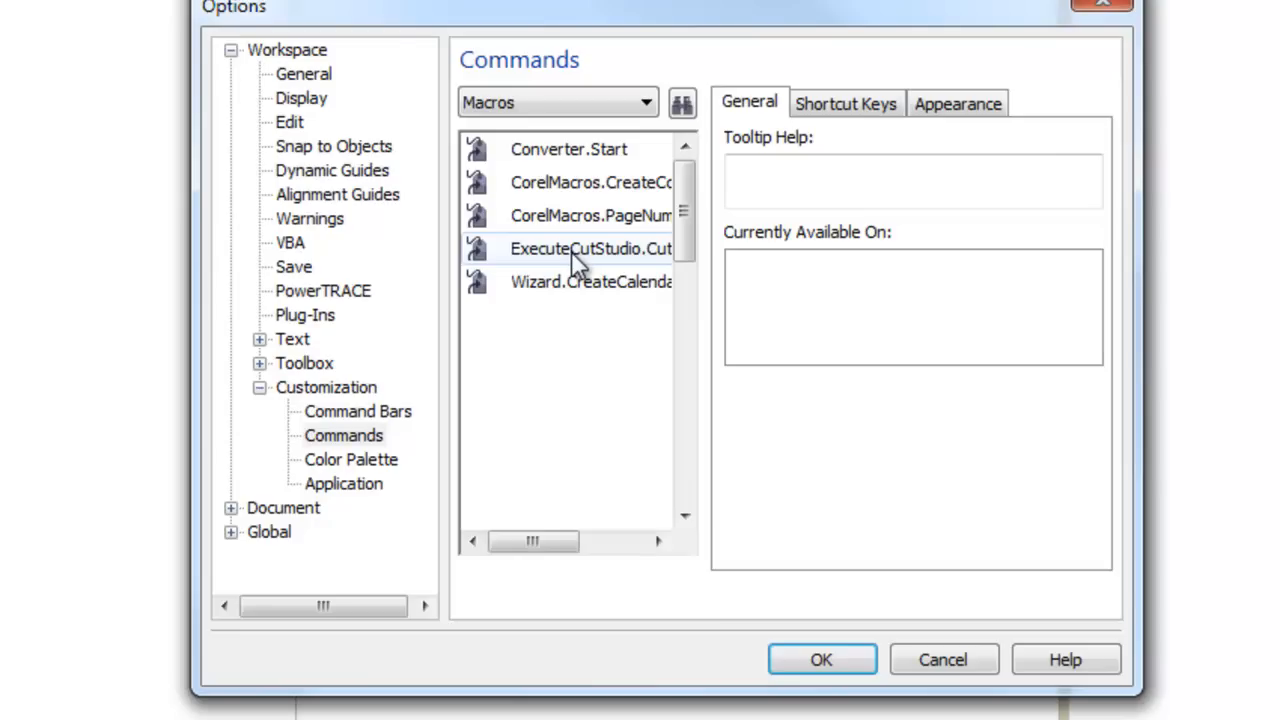
click(957, 103)
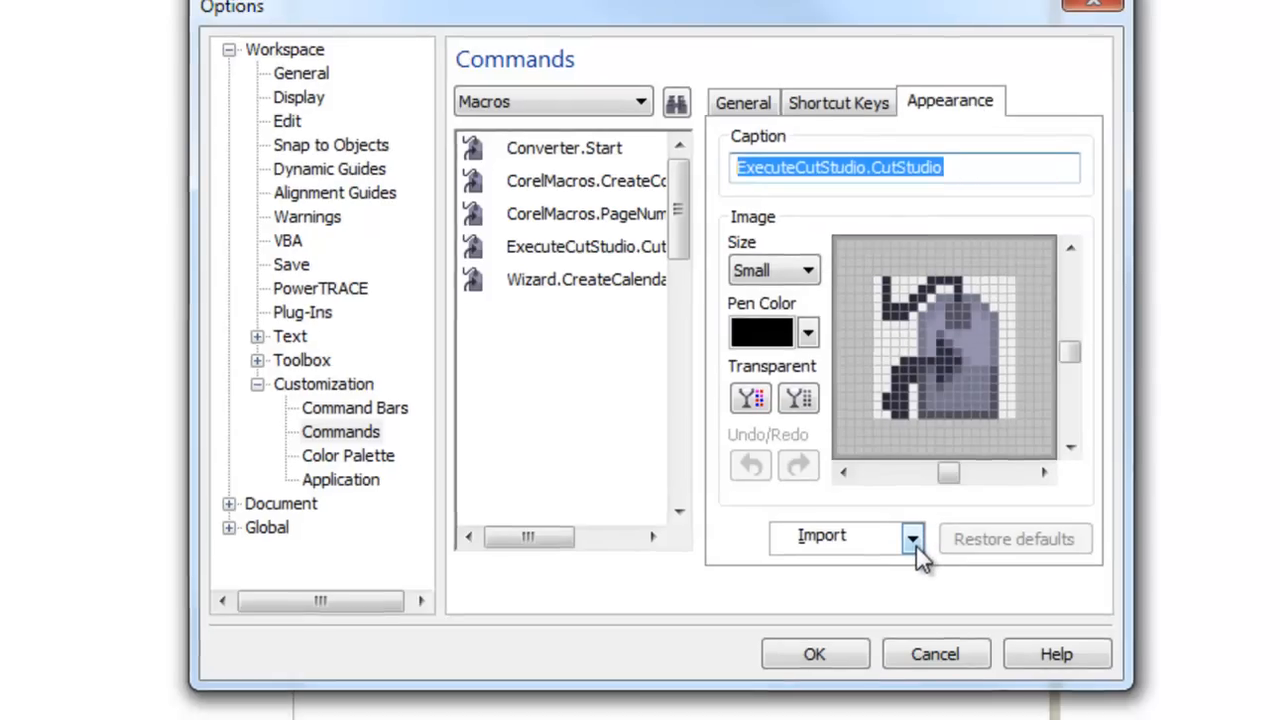
- Use CutStudioPlugIn.bmp as the macro image, drag the macro onto the toolbox, and confirm
click(911, 539)
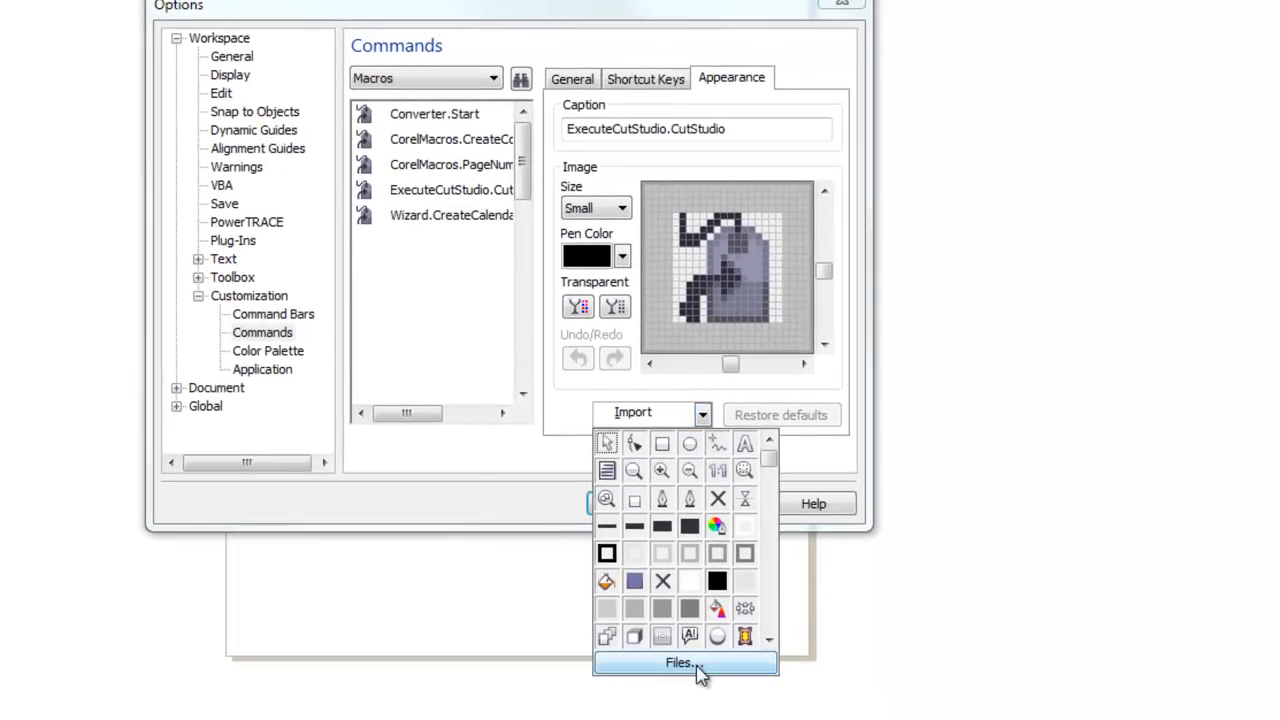
click(684, 663)
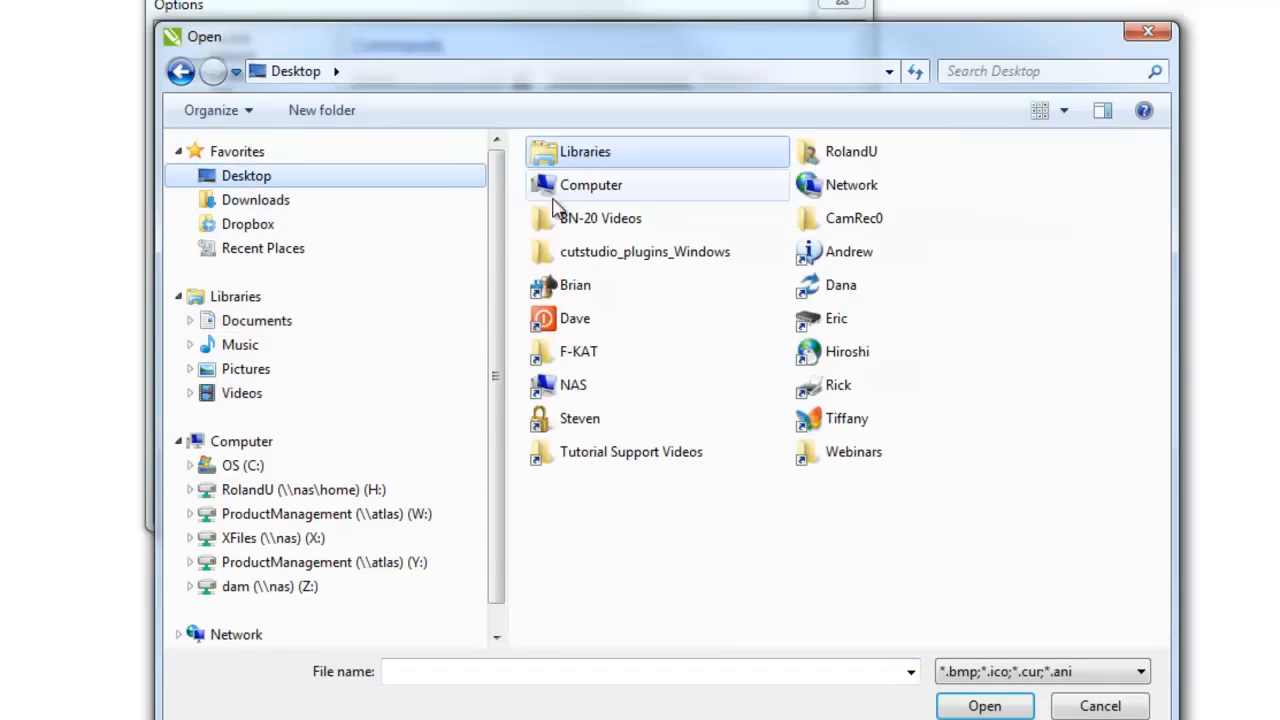
double_click(644, 251)
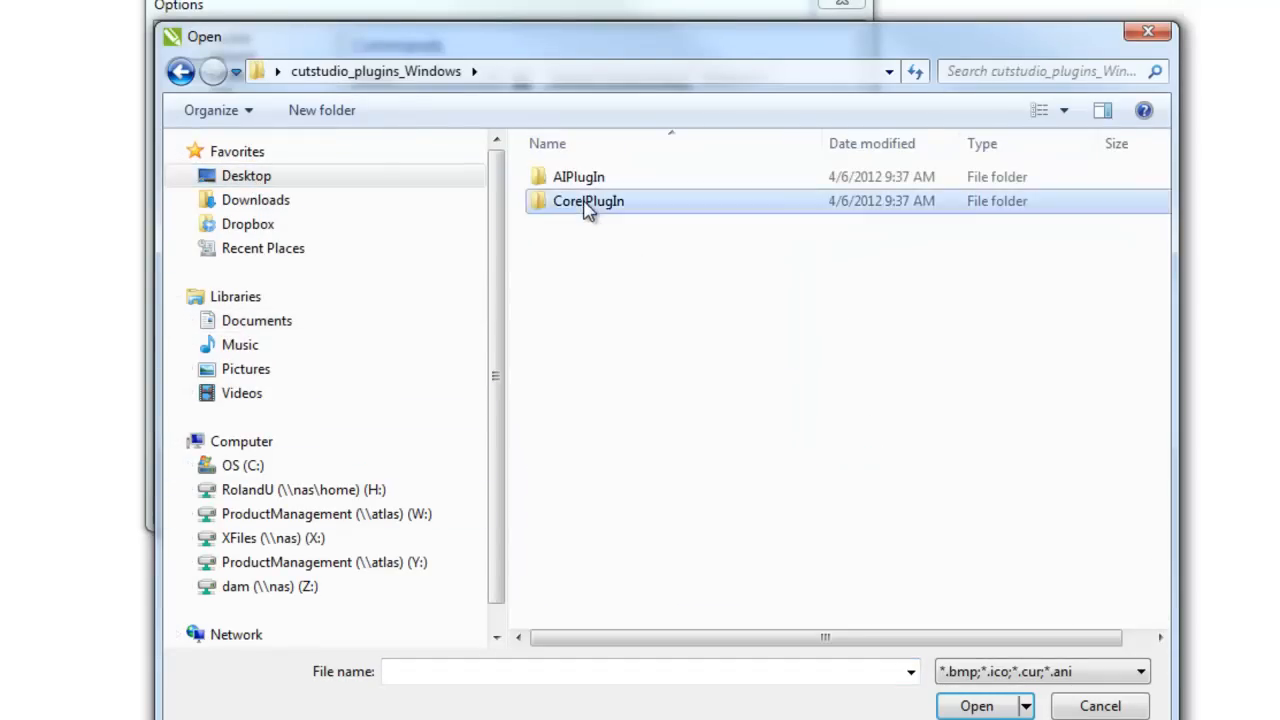
double_click(588, 200)
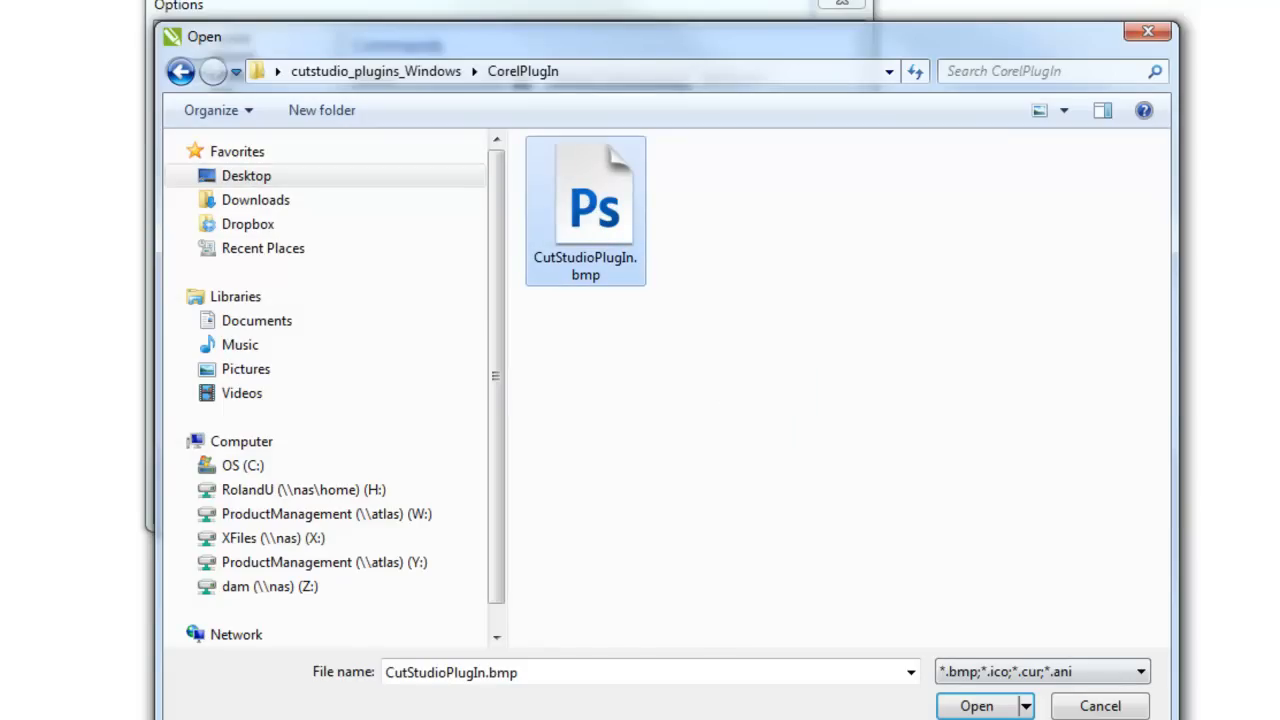
click(976, 705)
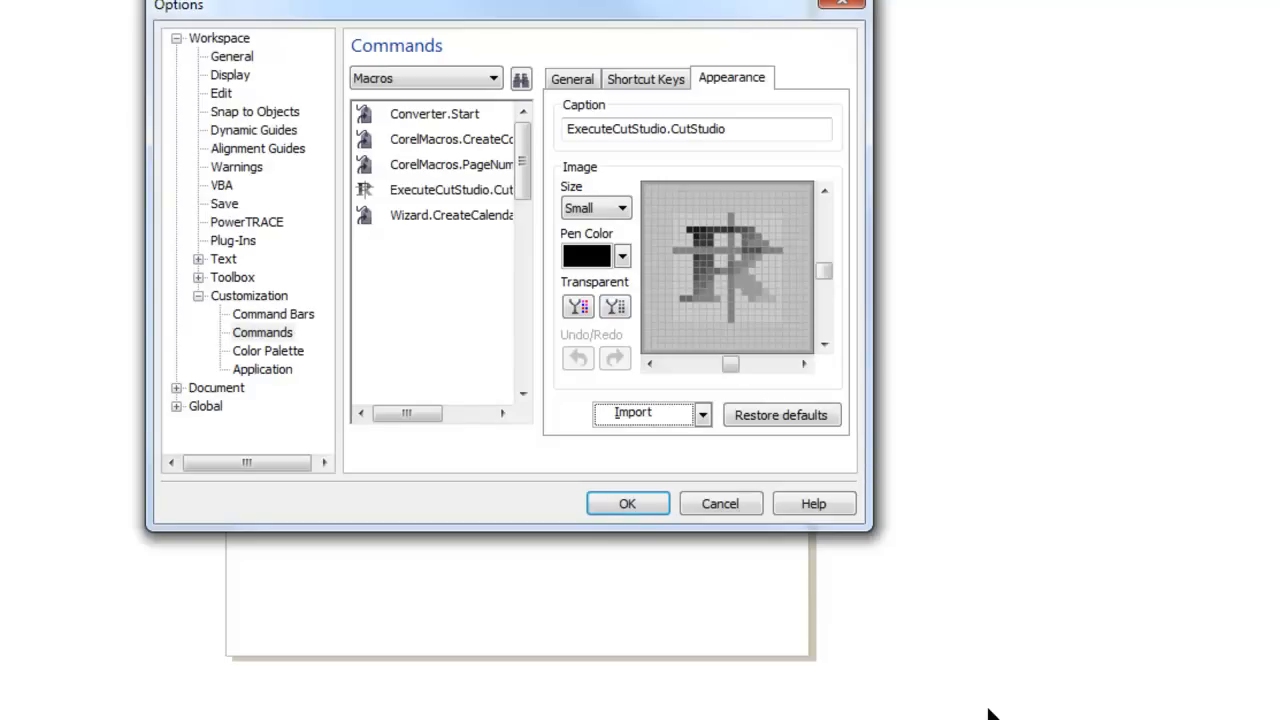
mouse_move(443, 190)
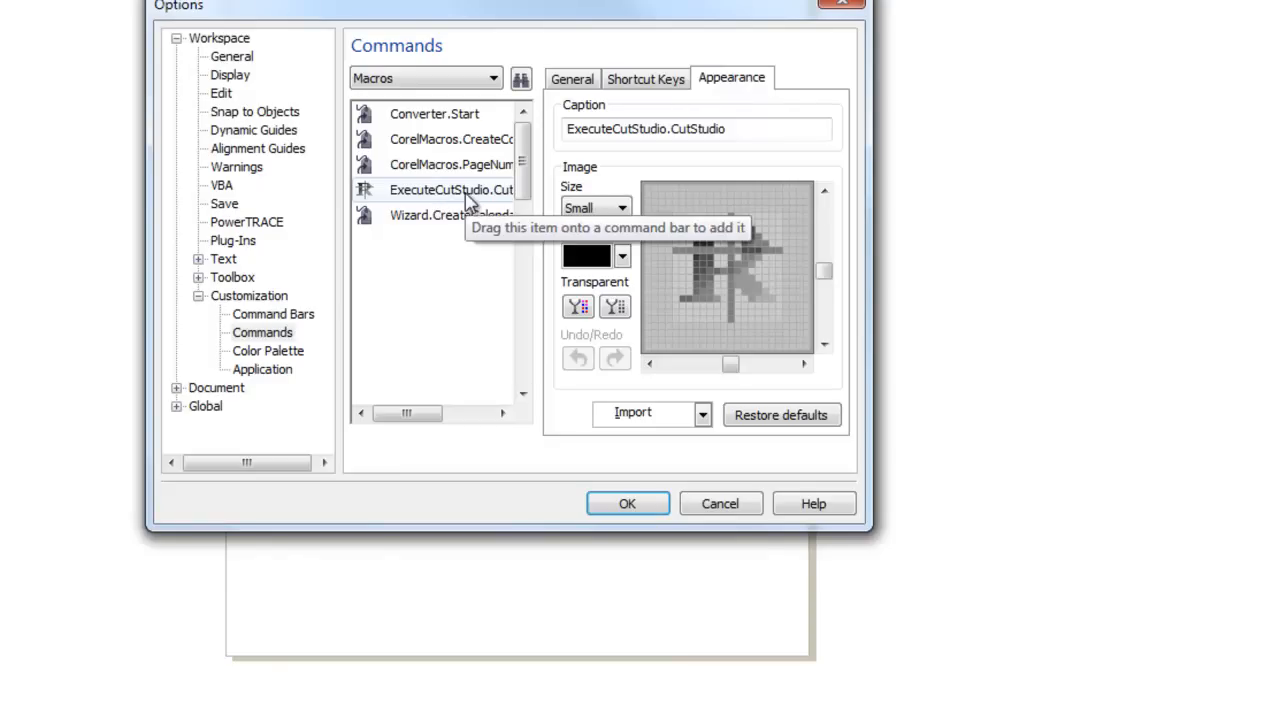
drag(450, 190, 718, 137)
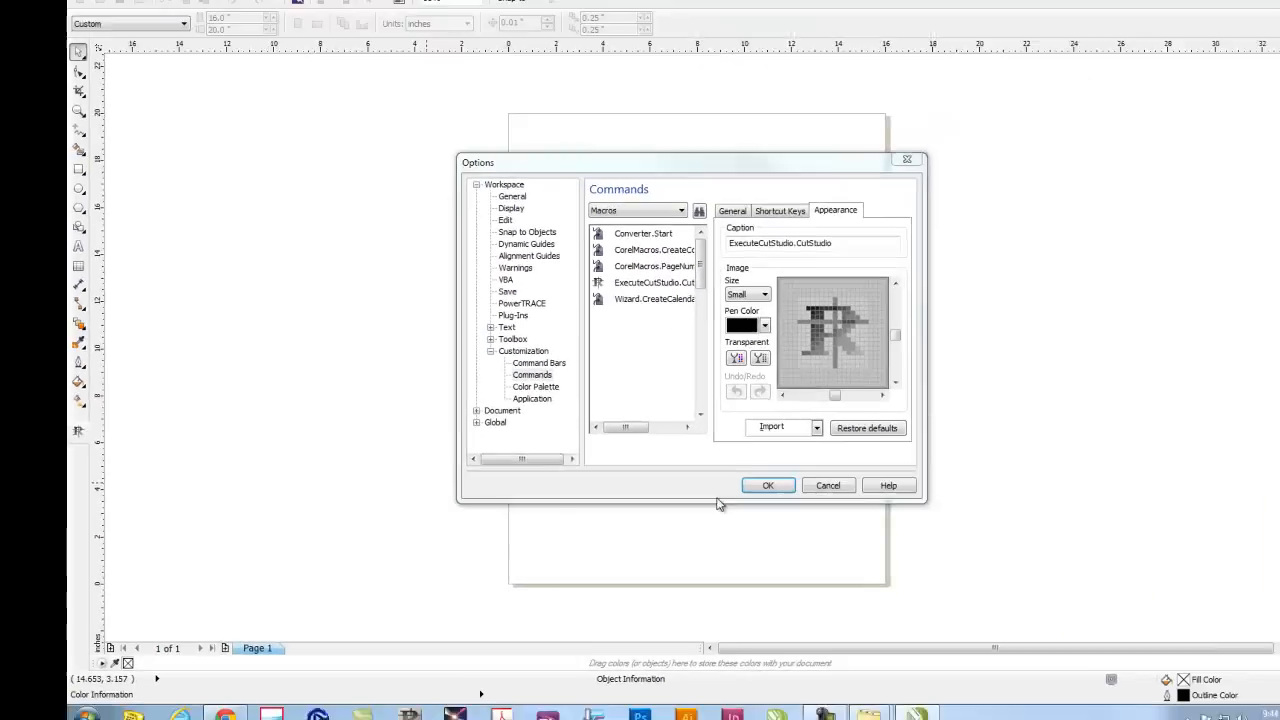
click(767, 485)
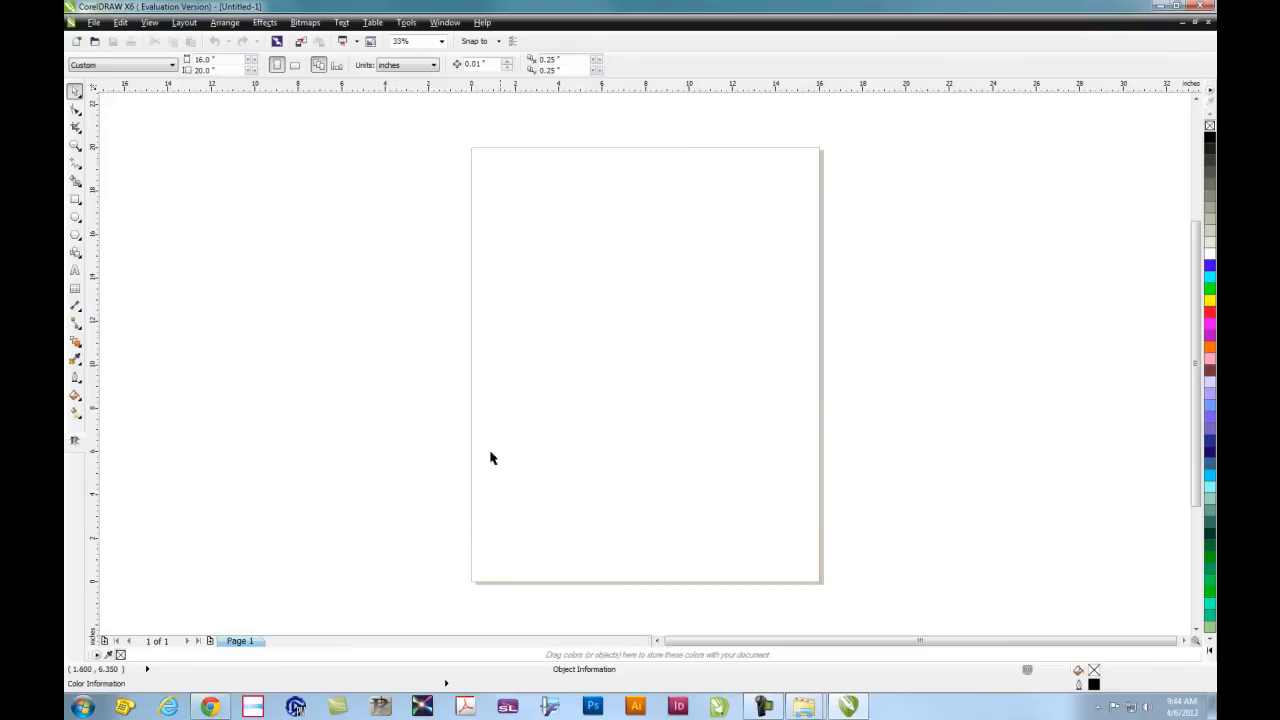
- Add the text 'CorelDraw X6 CutStudio Plugin' to the page and enlarge it
click(74, 270)
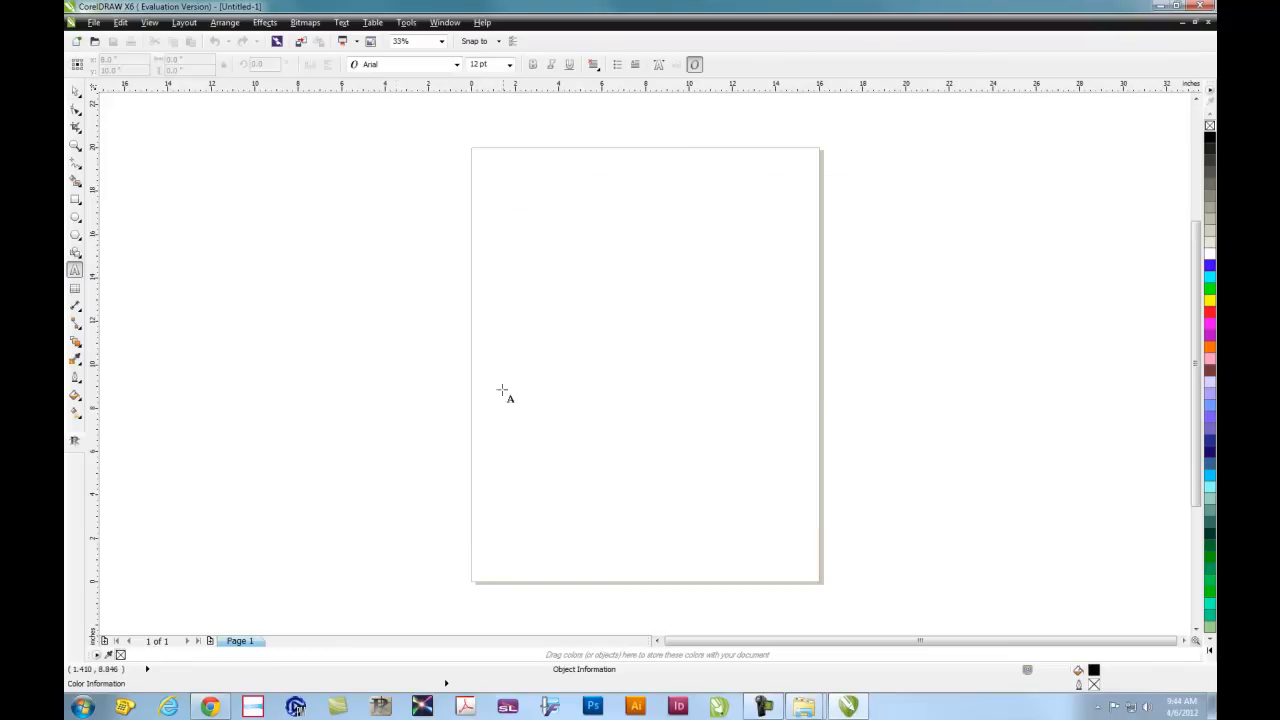
text(c)
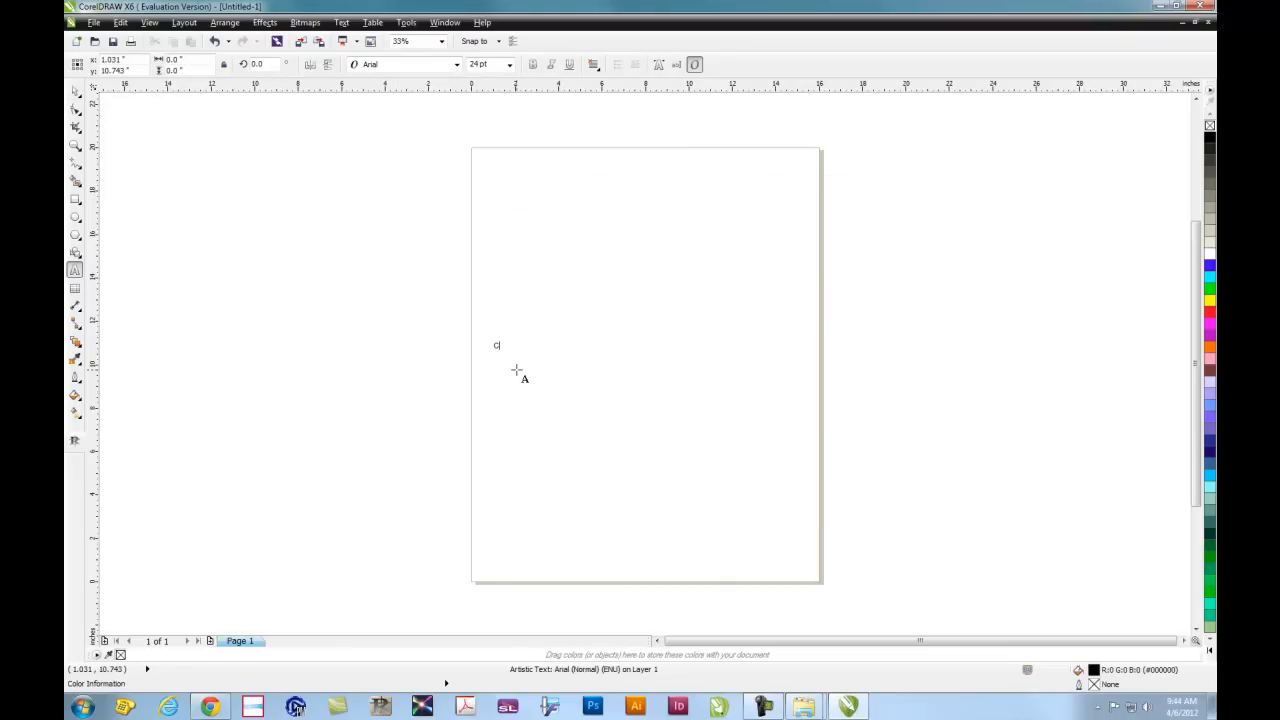
text(orelDraw X6 CutStudio Plugin)
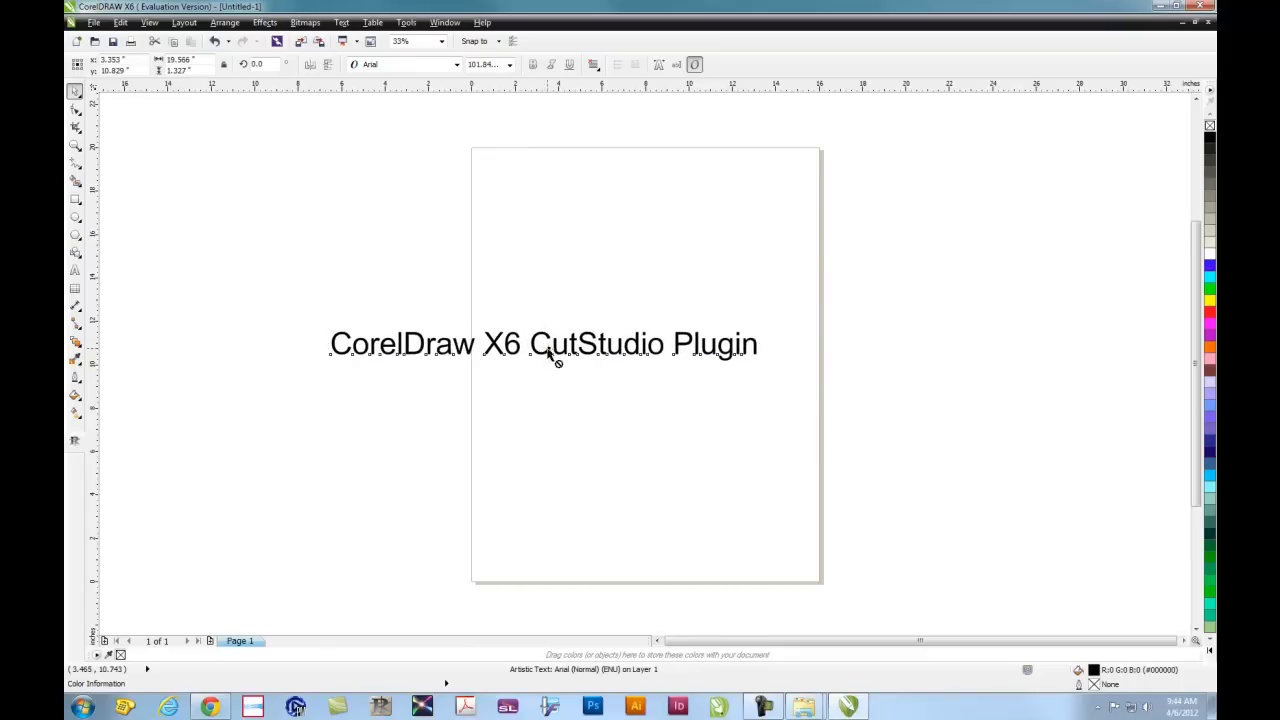
drag(543, 343, 640, 370)
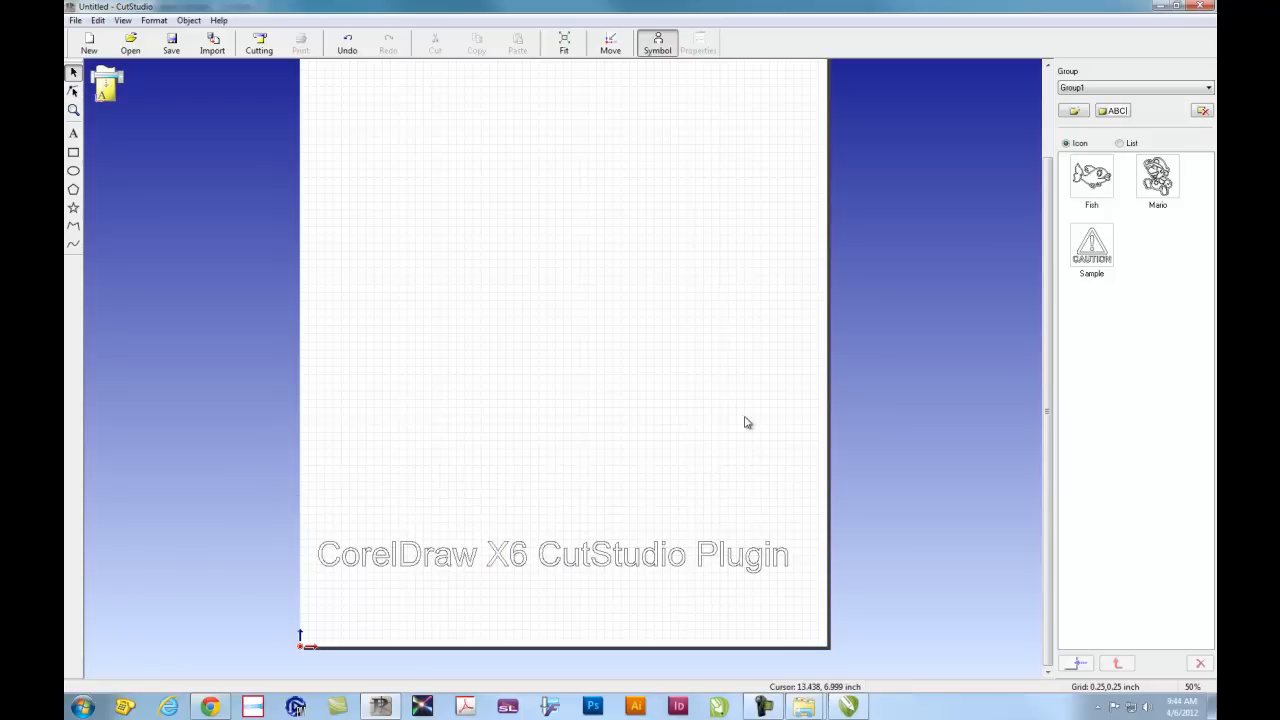
mouse_move(648, 577)
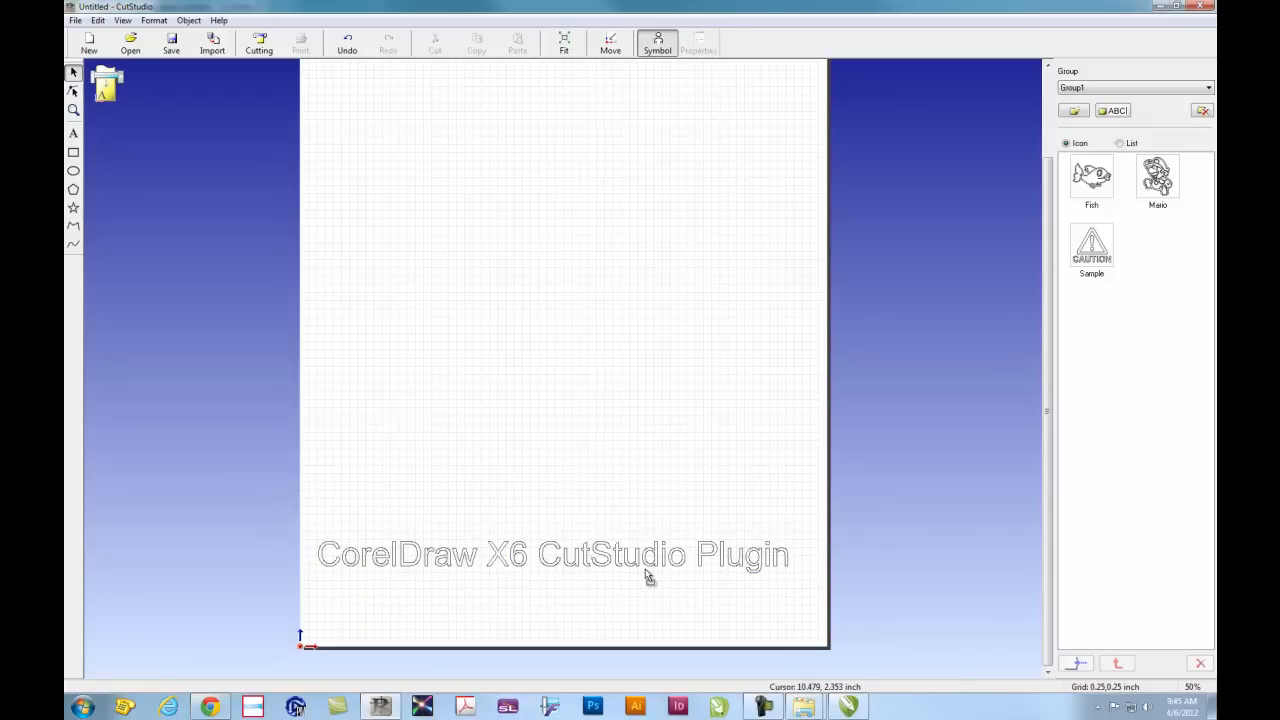